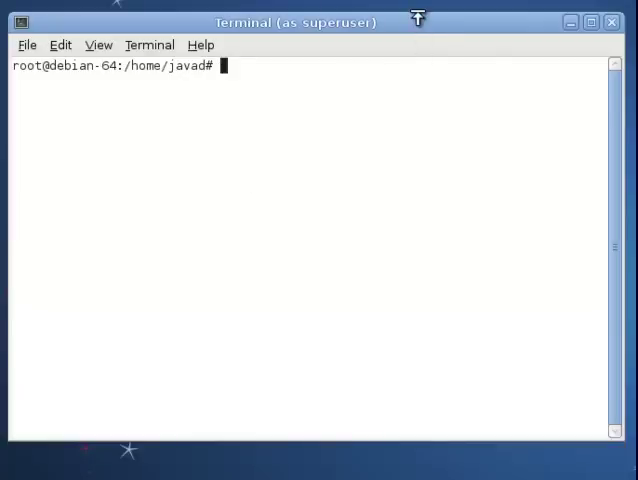
- Run apt-get update to refresh the Debian package indexes
text(ap)
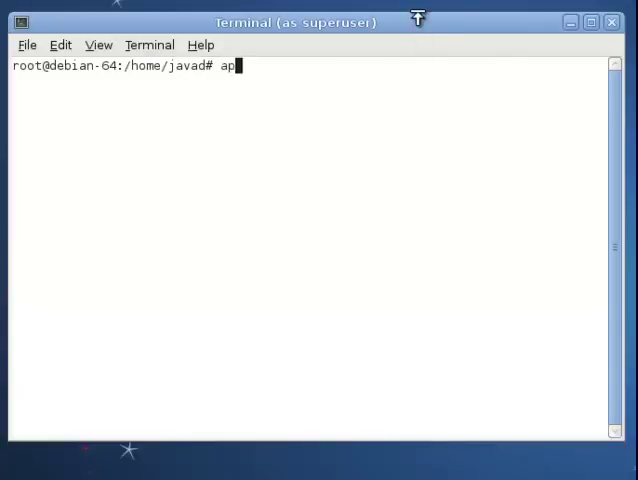
text(t-get)
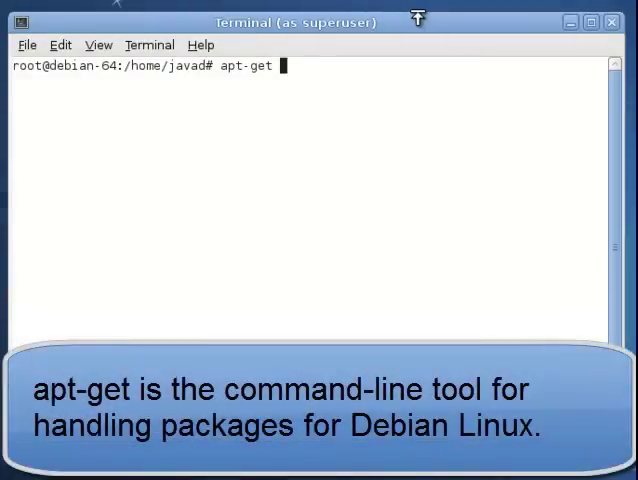
text(update)
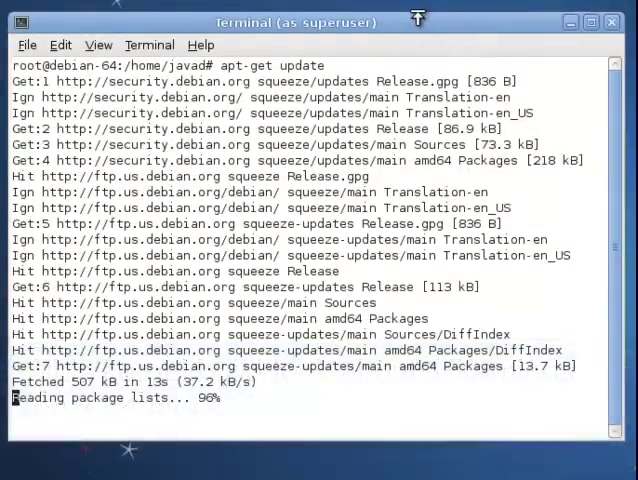
- Install kernel-package, libncurses5-dev, fakeroot, wget, bzip2 and build-essential with apt-get, answering y
text(an-64:/home/javad# a)
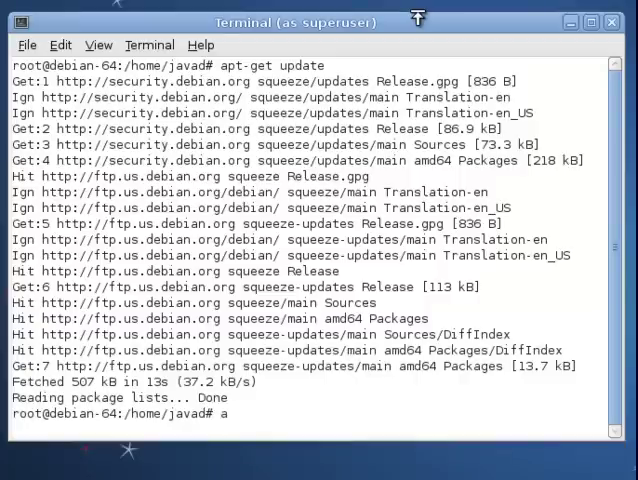
text(pt)
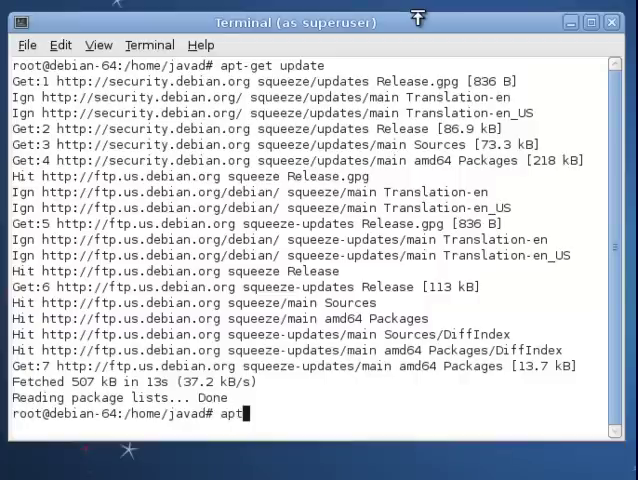
text(-get)
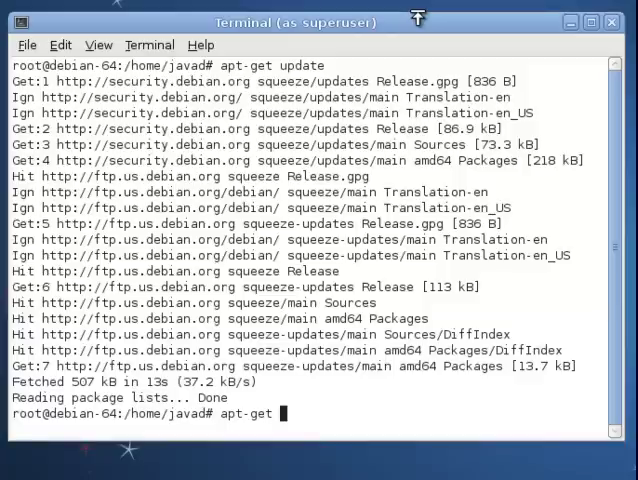
text(ins)
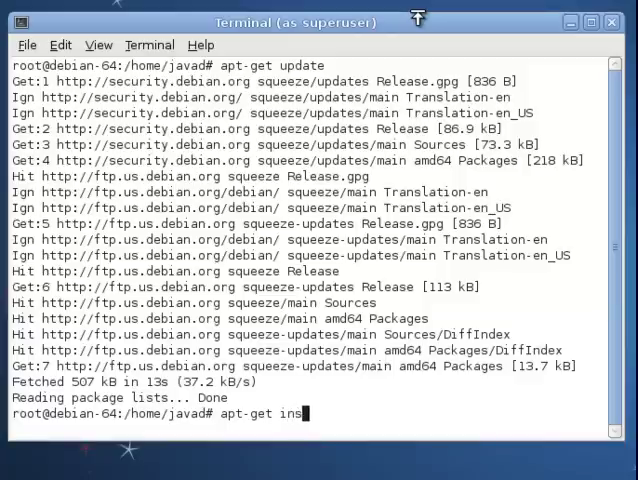
text(tall kern)
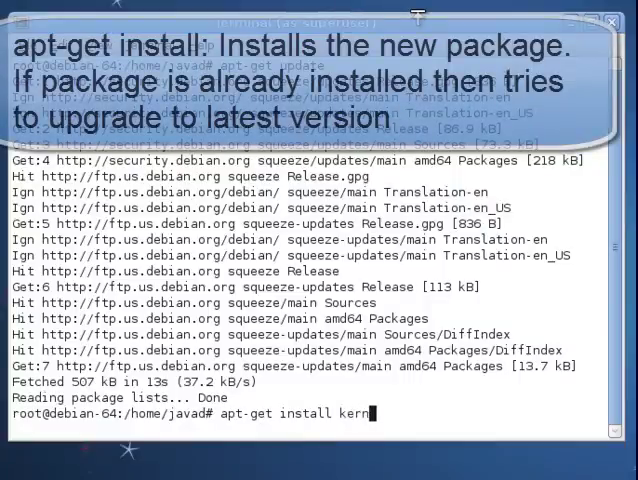
text(el-package libncurses5)
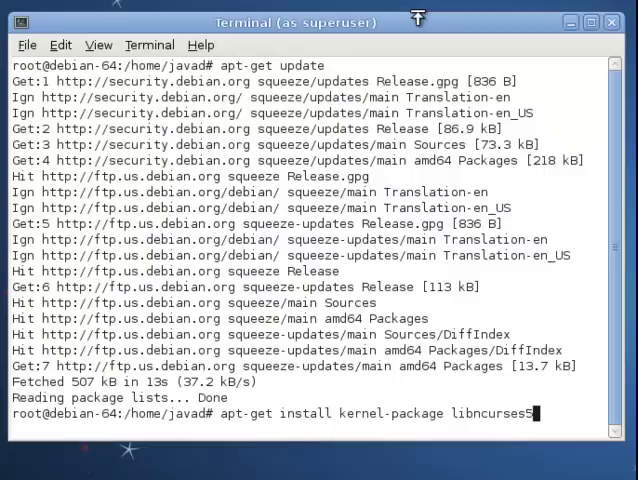
text(-dev)
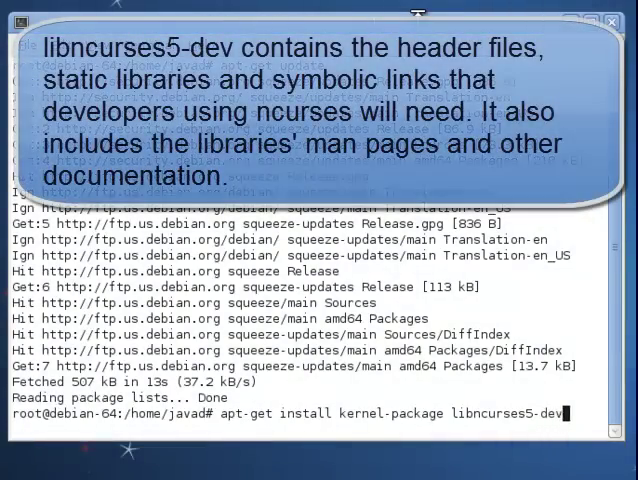
text(fakeroot wget)
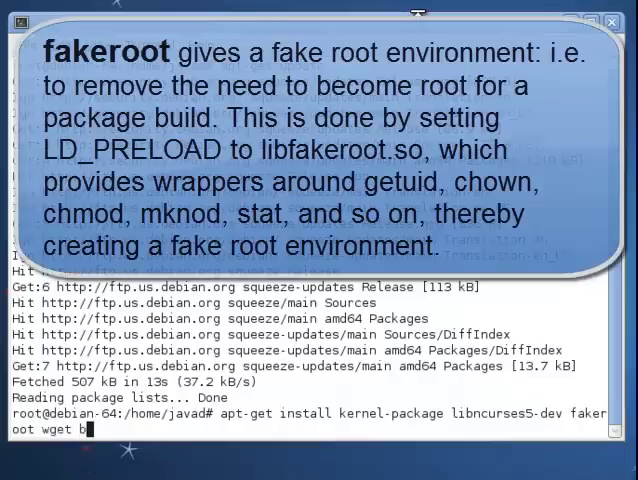
text(bzip2)
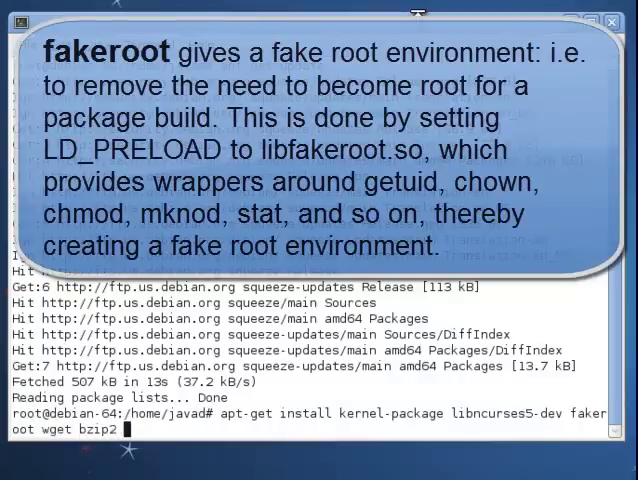
text(bui)
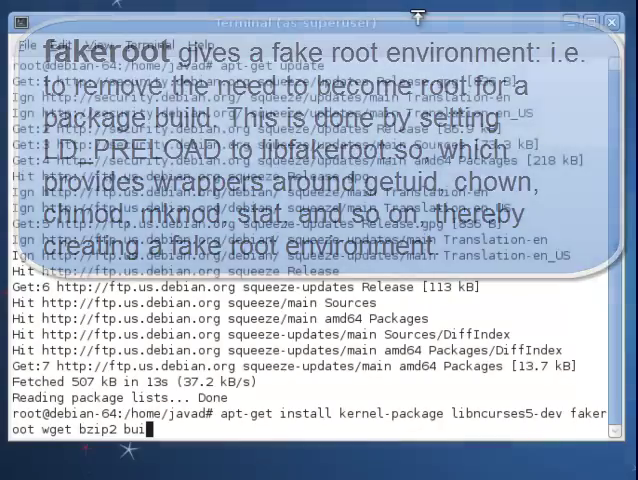
text(build-)
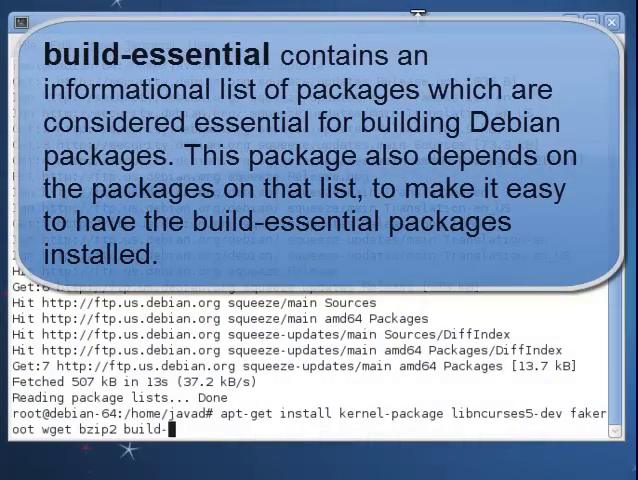
text(essential)
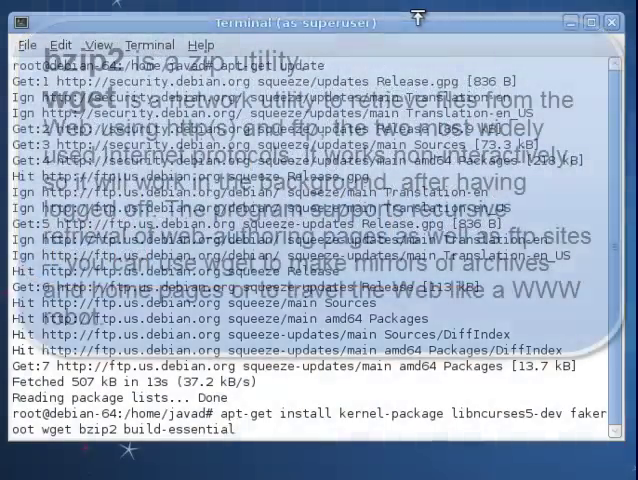
key(Return)
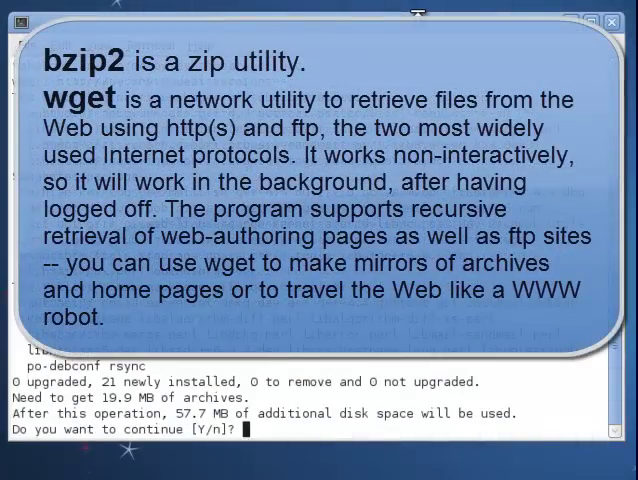
text(y)
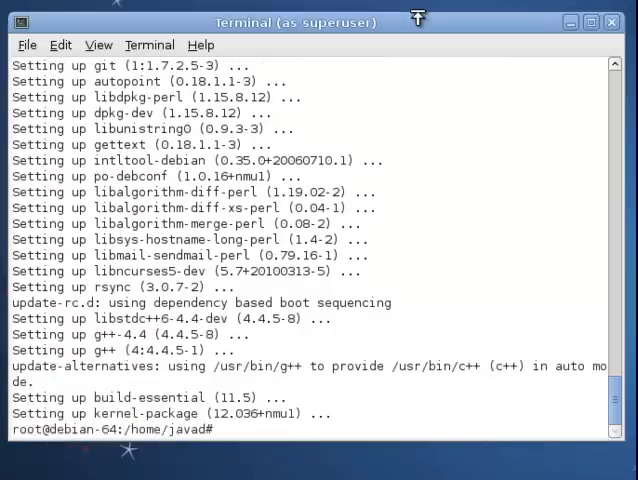
- Change into /usr and list its contents with ls
text(c)
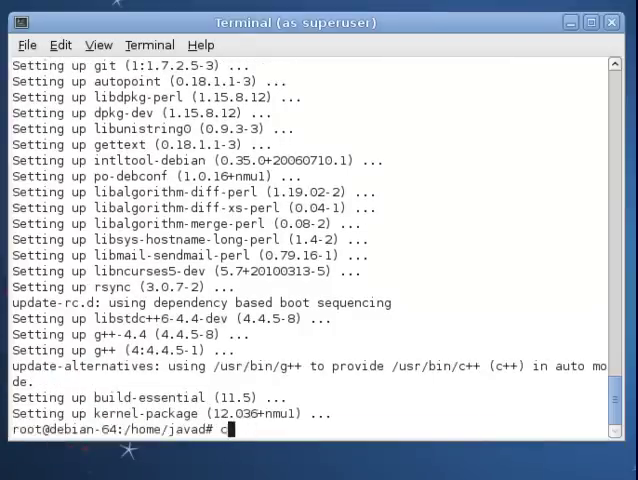
text(d /u)
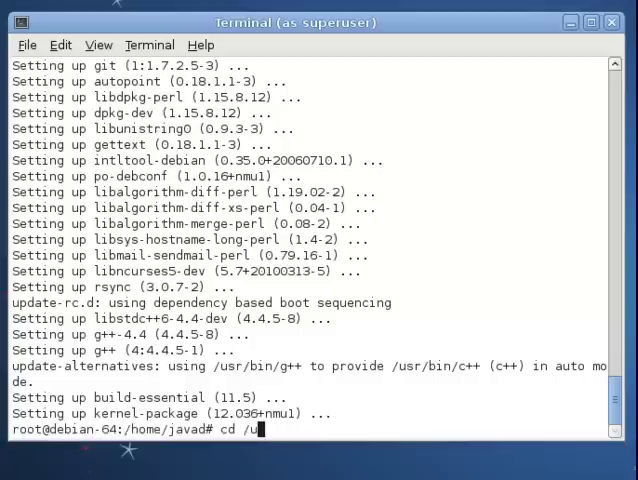
key(Return)
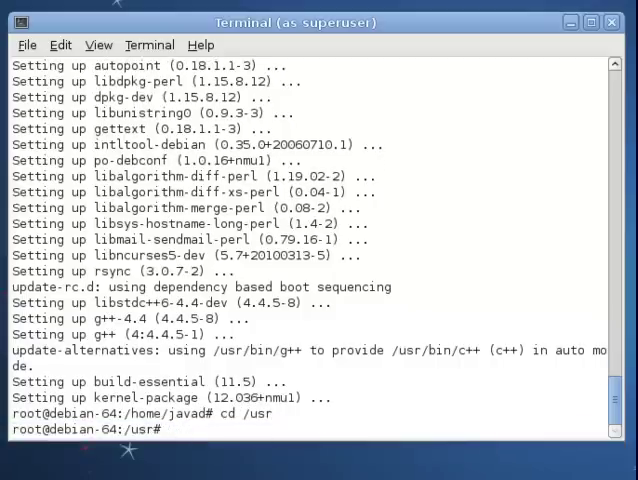
text(ls)
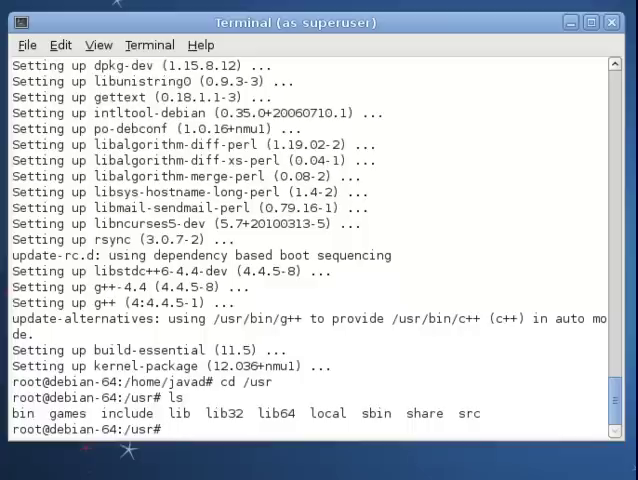
text(c)
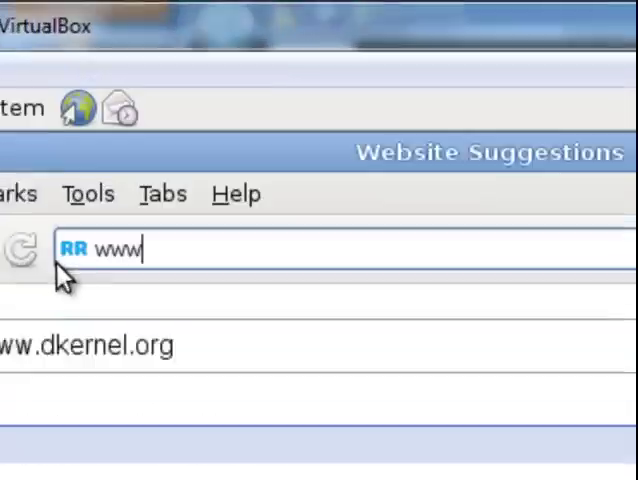
text(k)
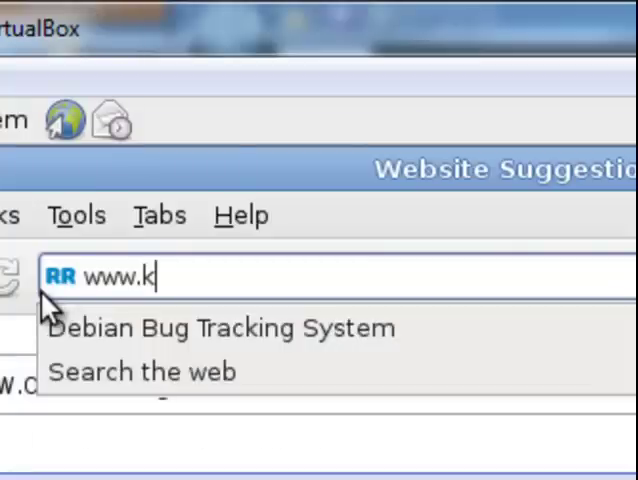
text(ernel)
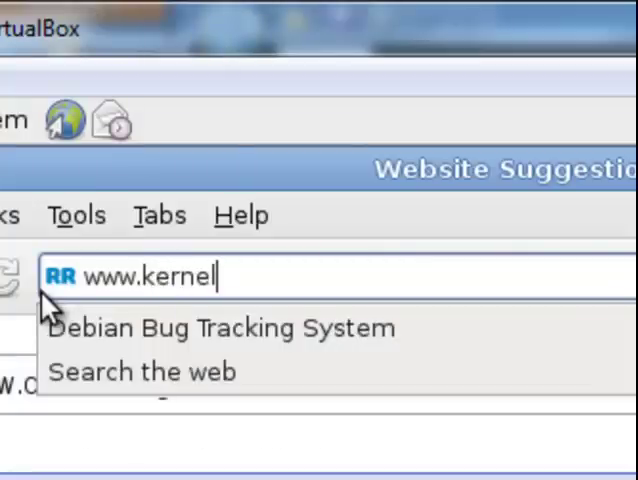
text(.org/)
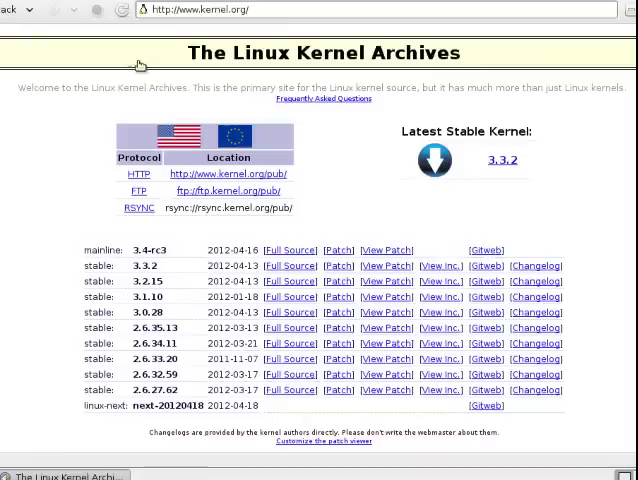
mouse_move(500, 160)
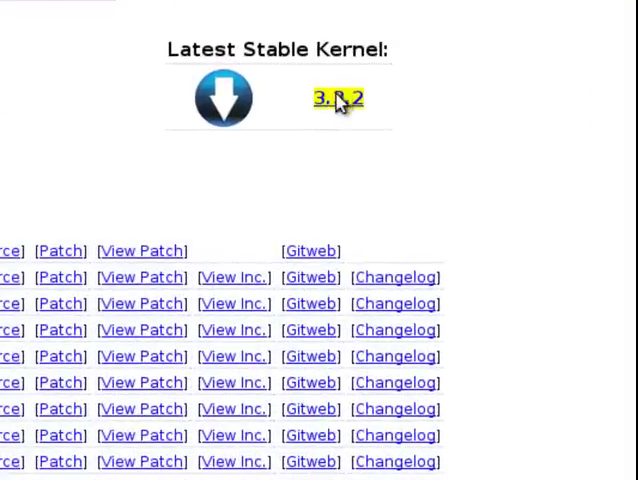
right_click(344, 98)
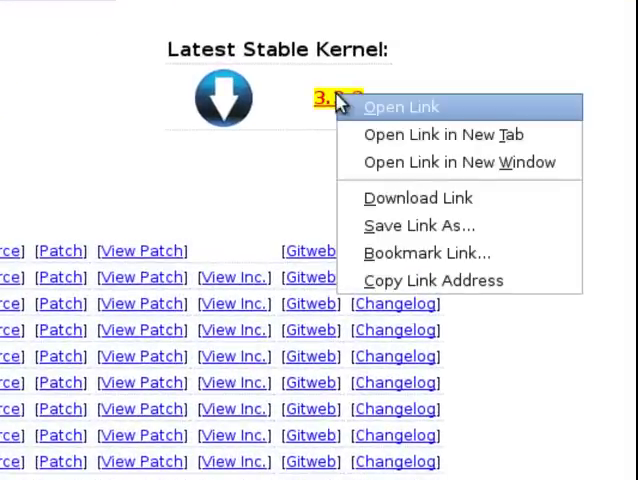
mouse_move(290, 168)
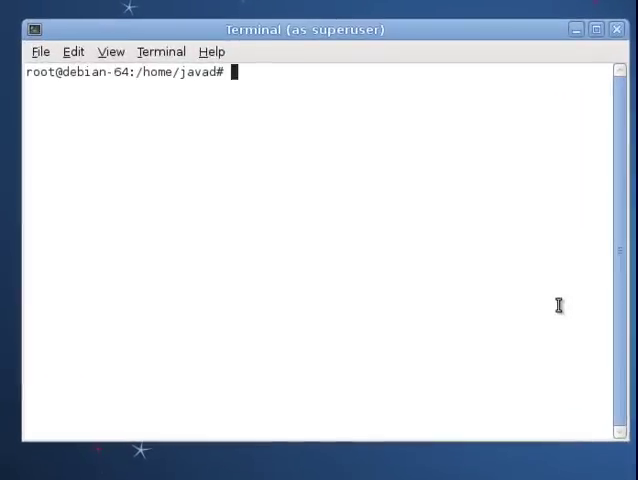
- List the home directory and Downloads/ to confirm linux-3.3.2.tar.bz2 is there
text(cd)
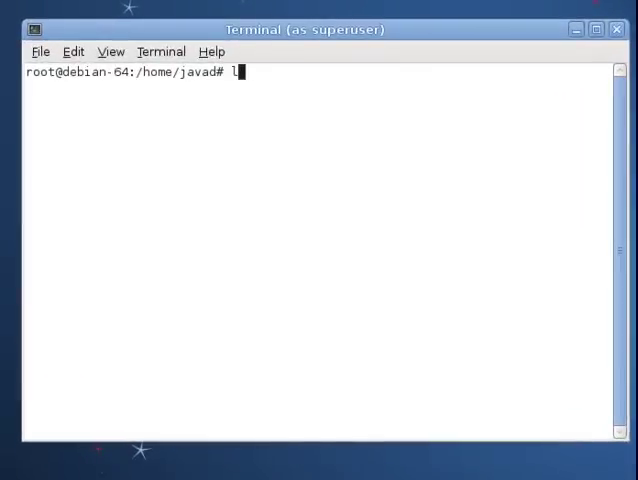
text(s)
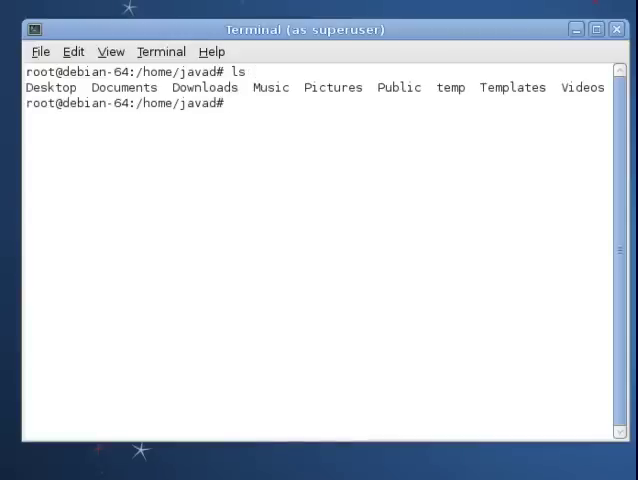
text(ls D)
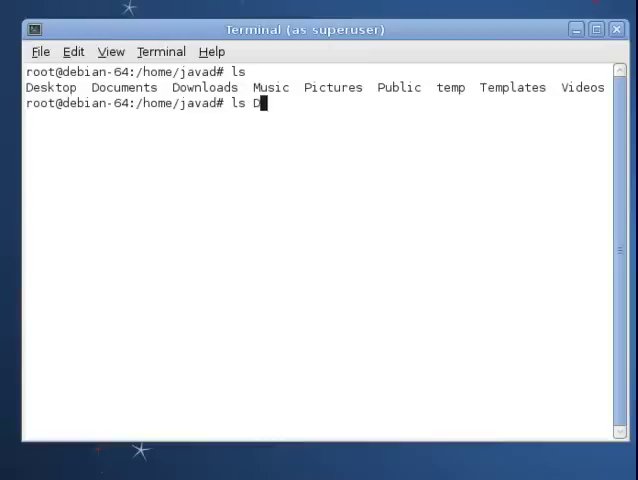
text(ownloads/)
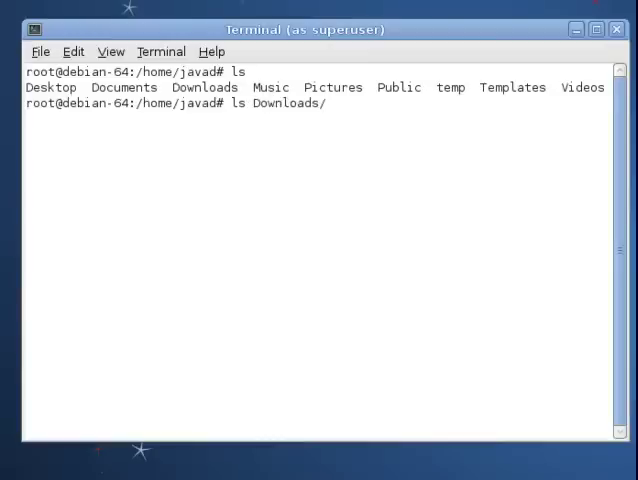
key(Return)
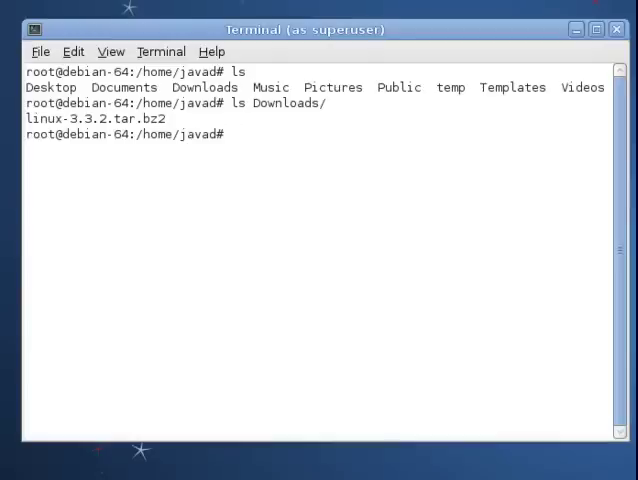
- Move Downloads/linux-3.3.2.tar.bz2 into /usr/src and change into /usr/src
text(mv)
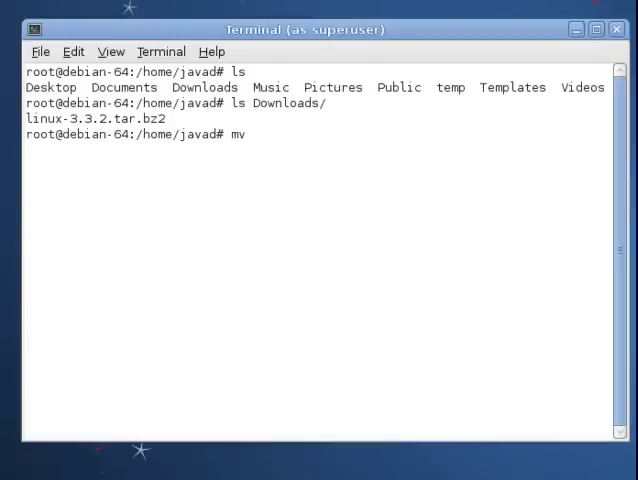
text(D)
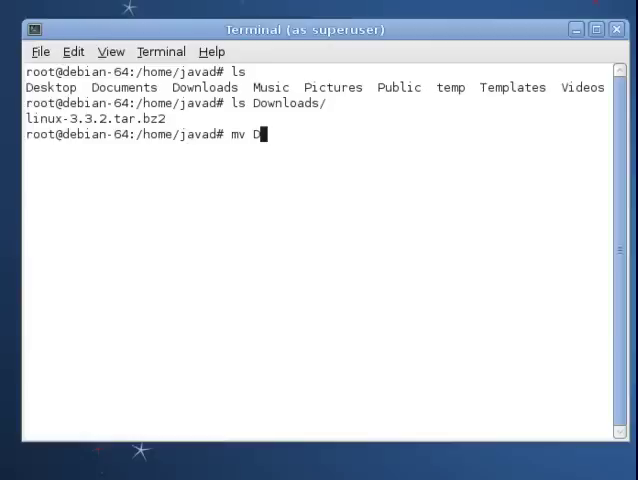
text(ownloads/)
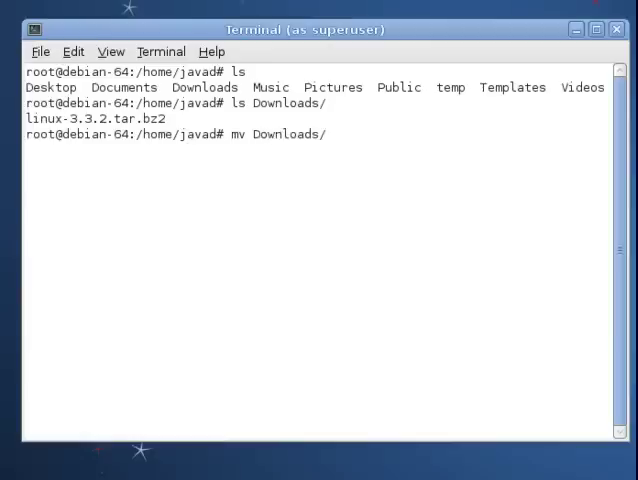
text(linux-3.3.2.tar.bz2 /u)
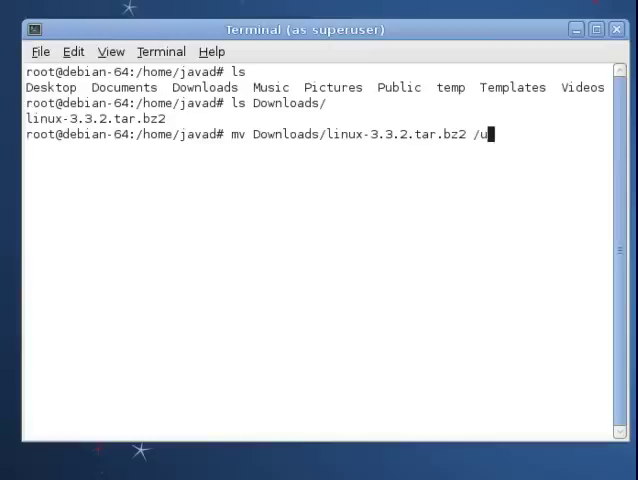
text(sr/)
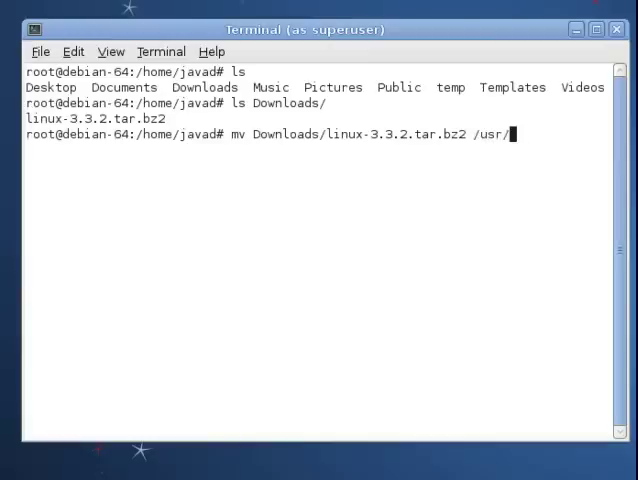
text(src)
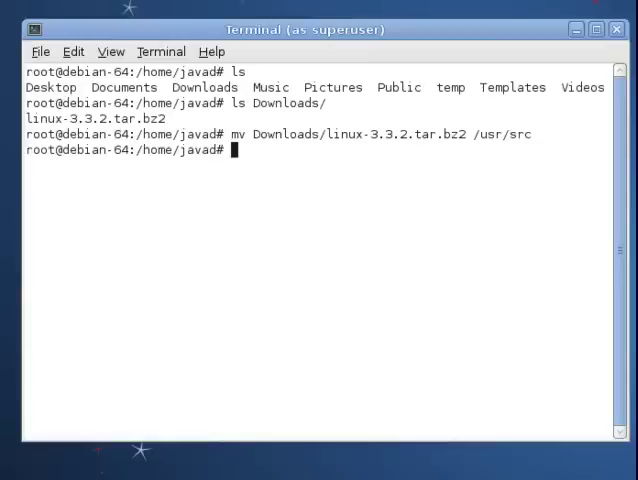
text(cd /u)
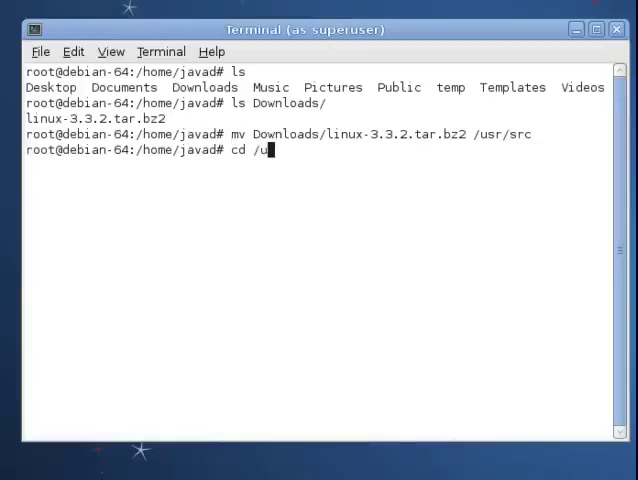
text(s)
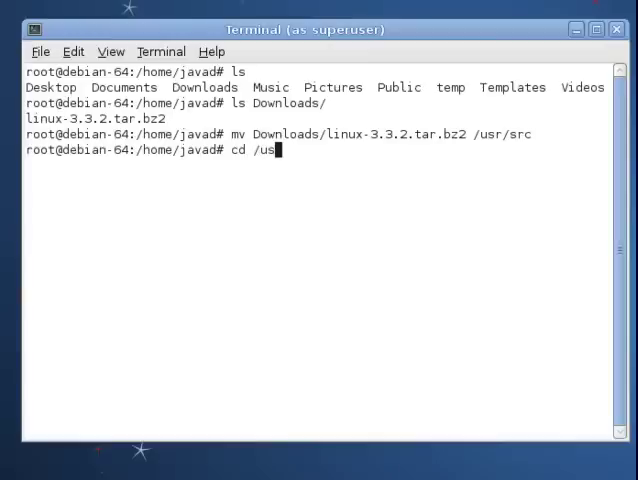
text(r/src)
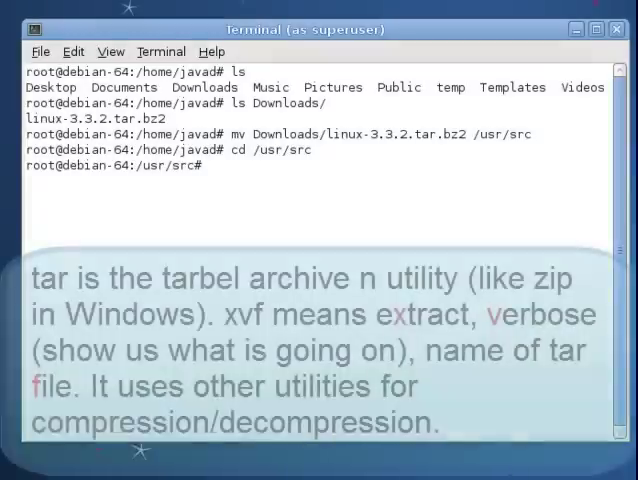
- Enter tar xvf linux-3.3.2.tar.bz2 at the /usr/src prompt without running it yet
text(ta)
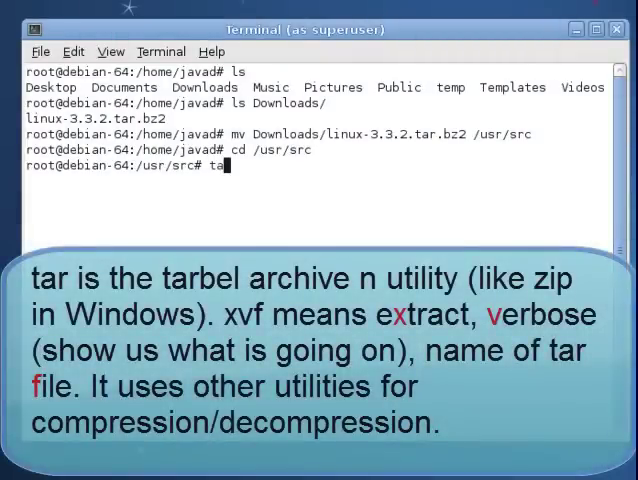
text(x)
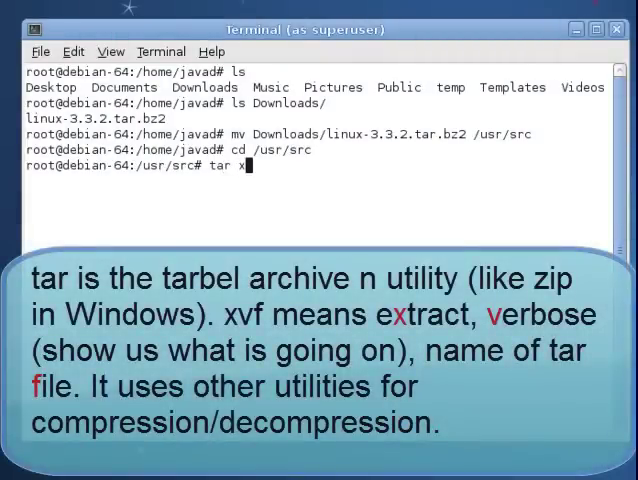
text(vf)
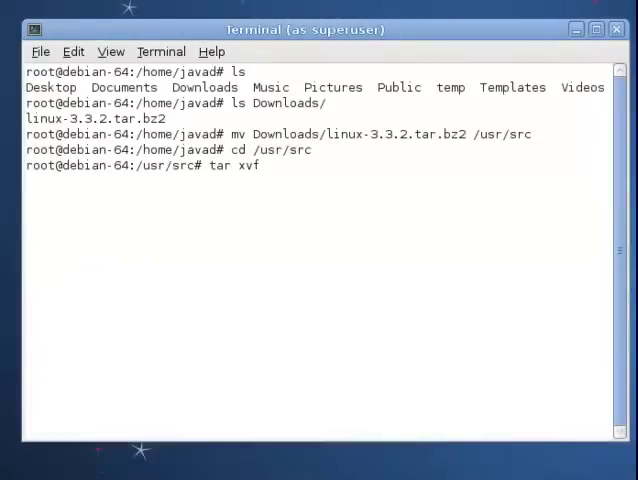
text(lin)
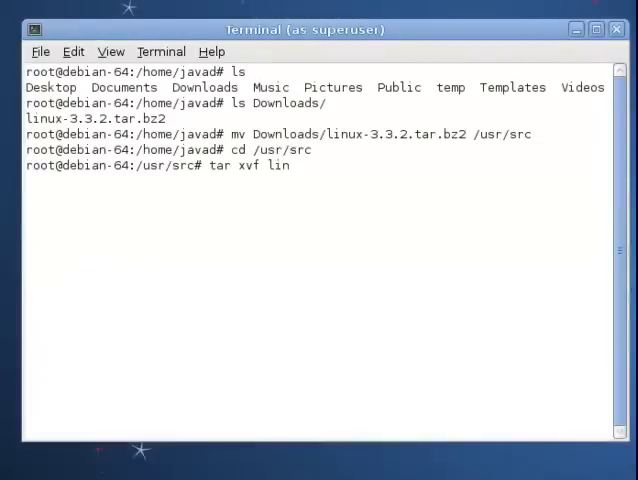
text(ux-)
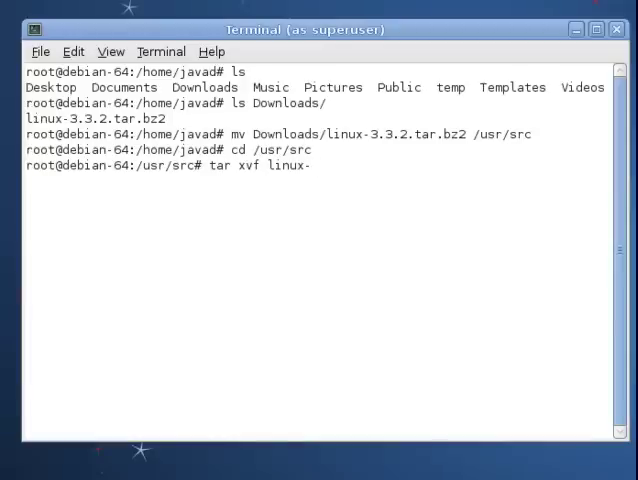
text(3.3.2.tar.bz2)
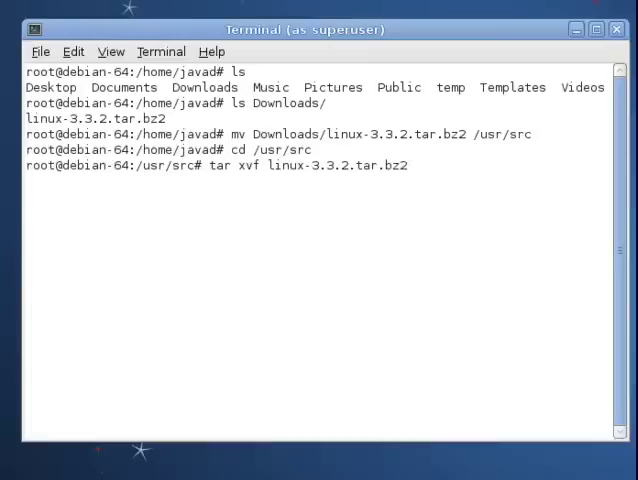
- Run the tar extraction and follow the linux-3.3.2 source files unpacking into /usr/src
key(Return)
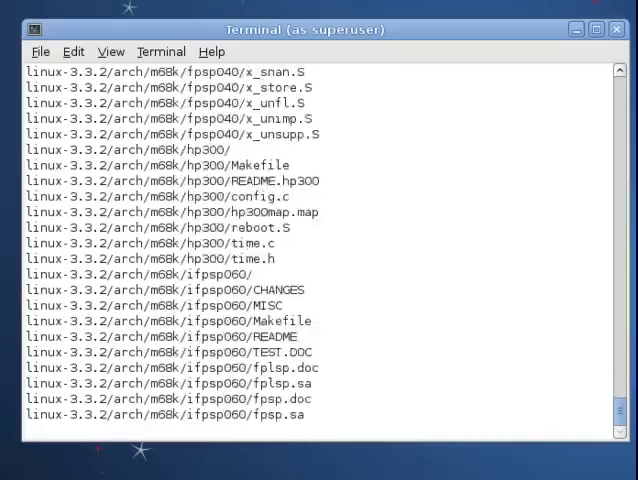
scroll(down, 3)
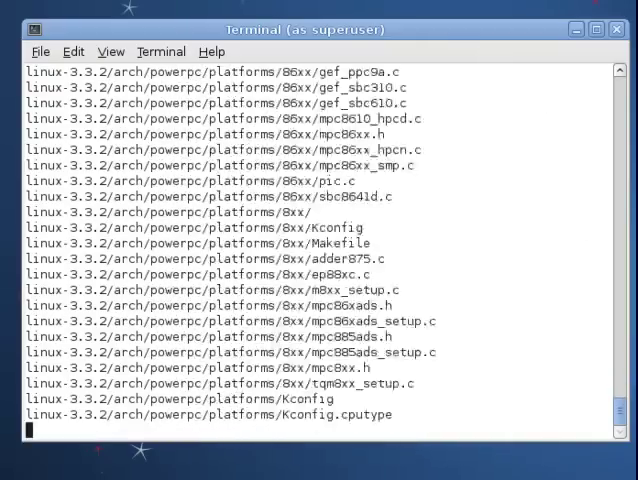
scroll(down, 3)
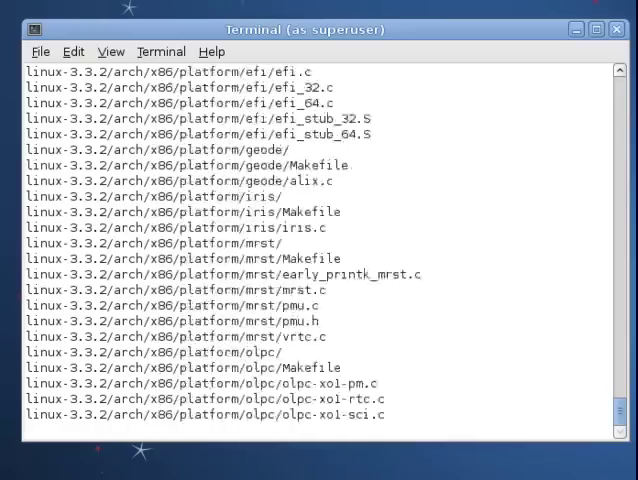
scroll(down, 3)
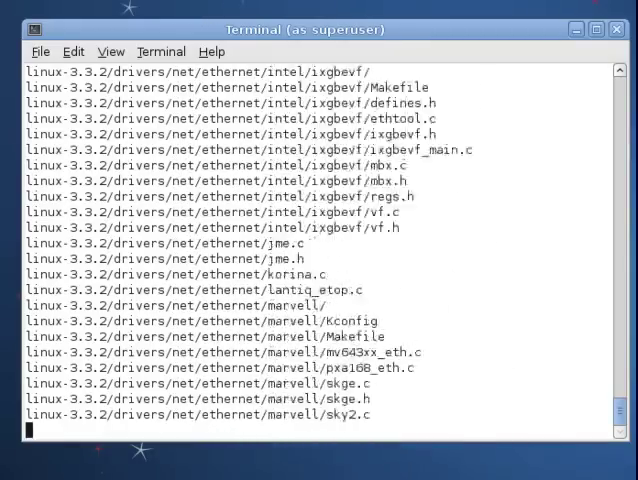
scroll(down, 3)
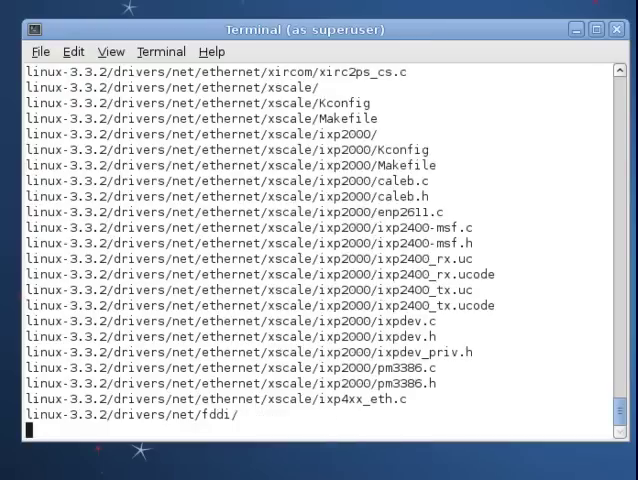
scroll(down, 3)
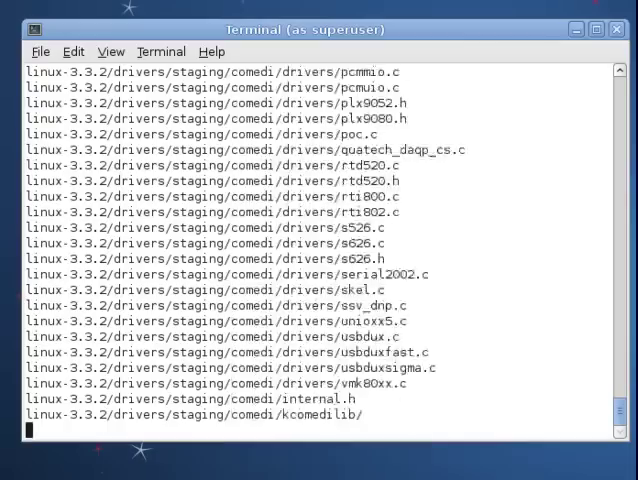
scroll(down, 3)
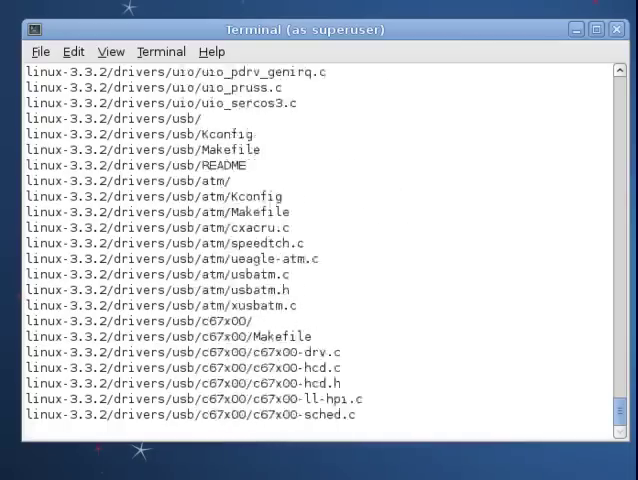
scroll(down, 3)
text(ln -)
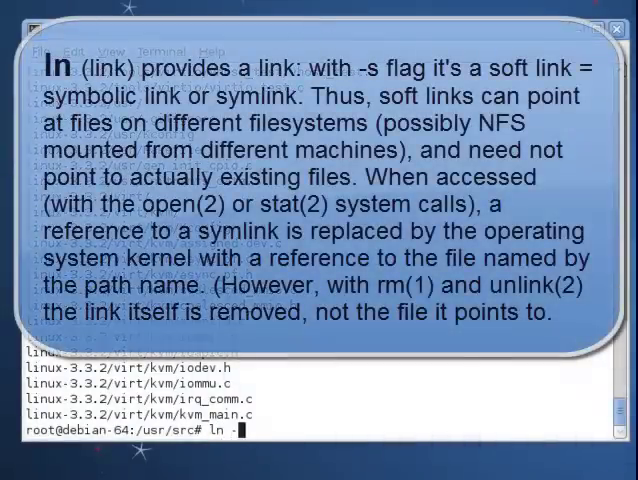
- Create the symlink linux -> linux-3.3.2 with ln -s and begin the cd to /usr/src/linux
text(s)
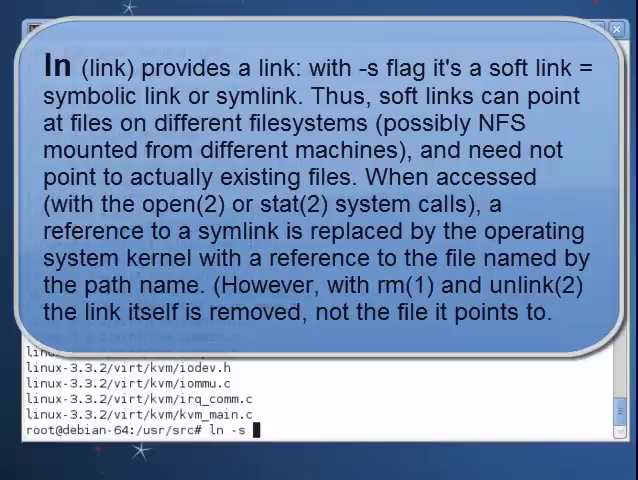
text(lin)
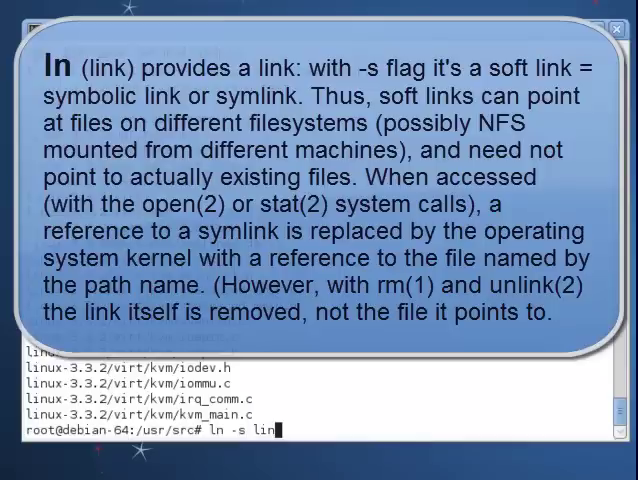
text(ux)
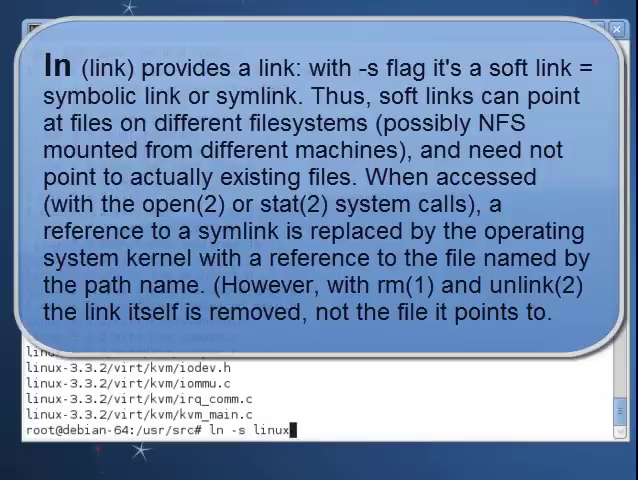
text(-3)
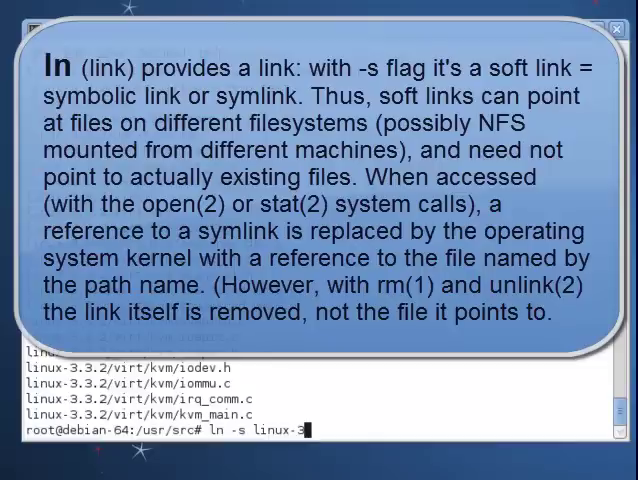
text(3)
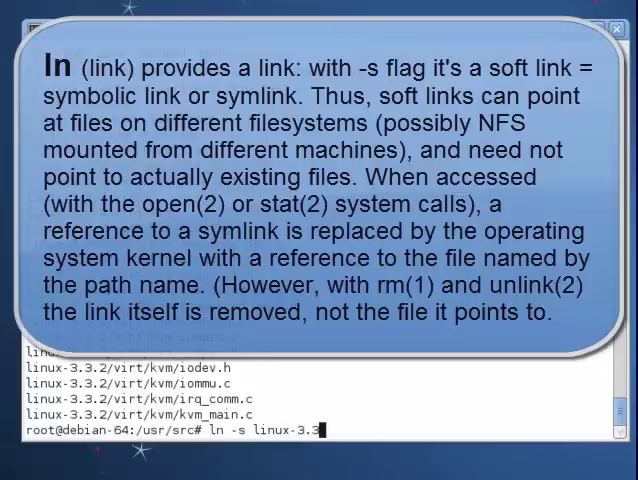
text(2)
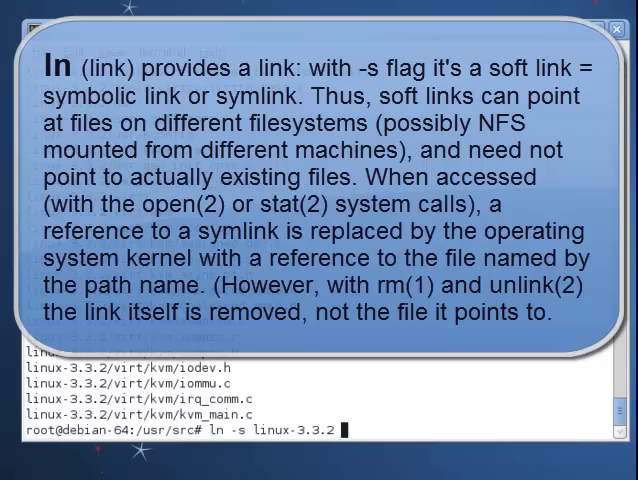
text(linux)
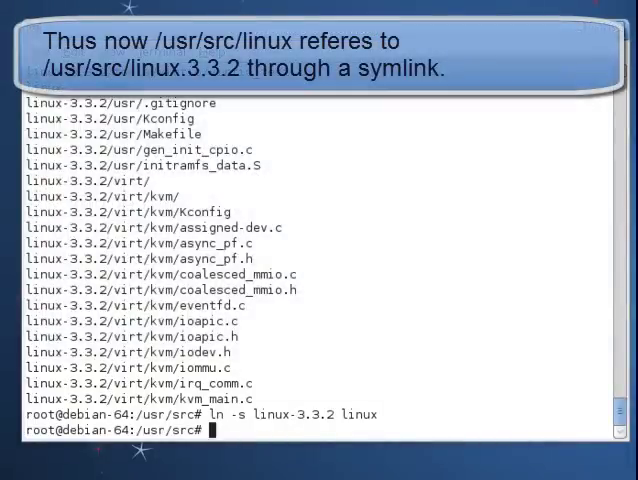
text(cd /u)
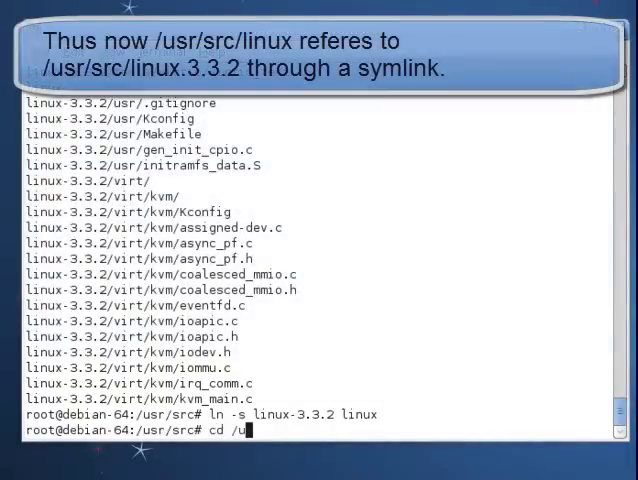
text(sr/s)
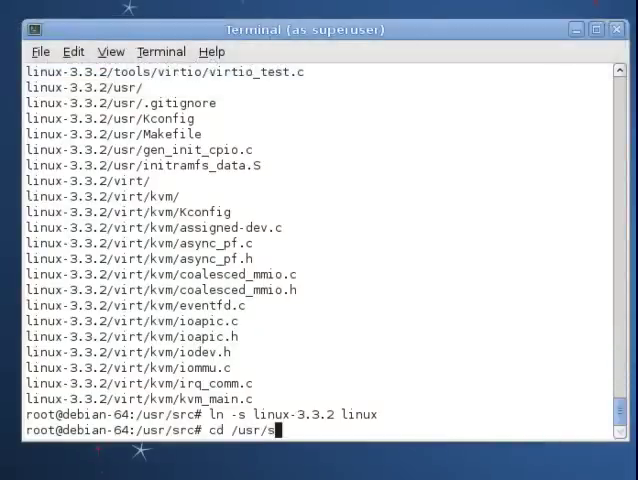
- Enter /usr/src/linux and run make clean && make mrproper on the kernel source
text(rc/lin)
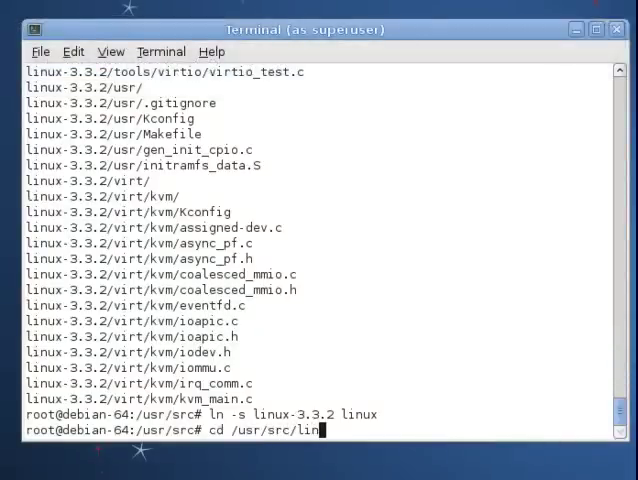
key(Return)
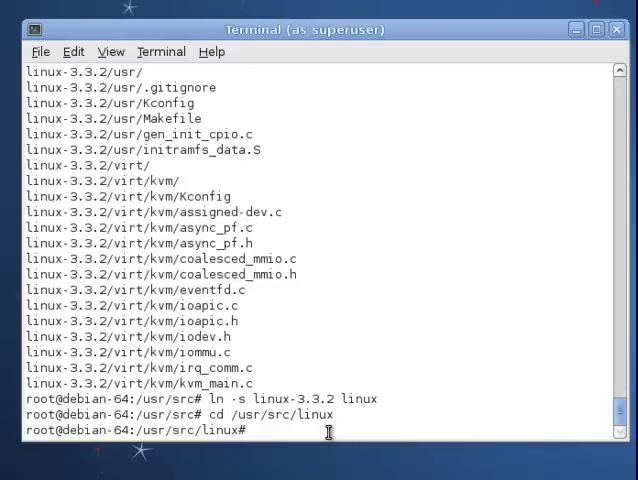
text(make clea)
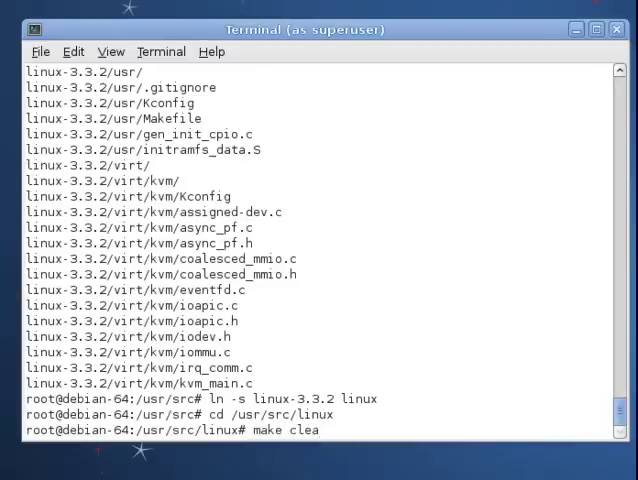
text(n)
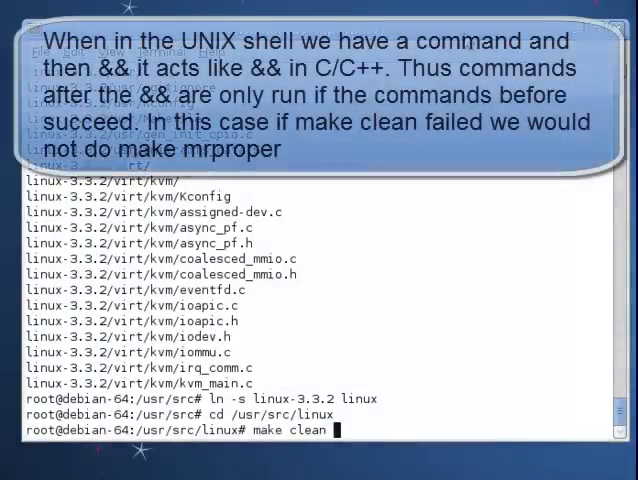
text(&&)
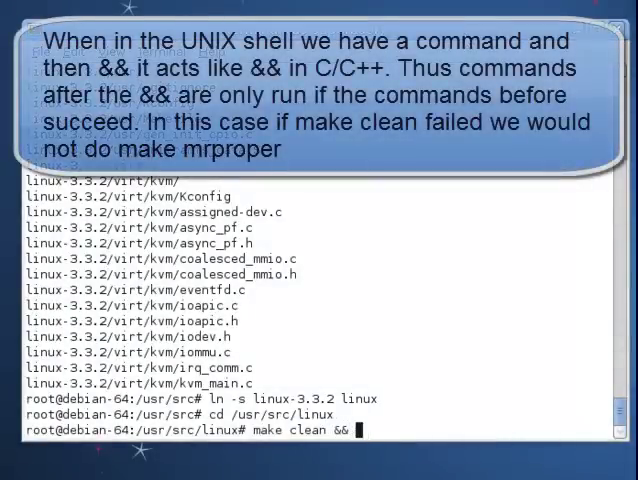
text(make)
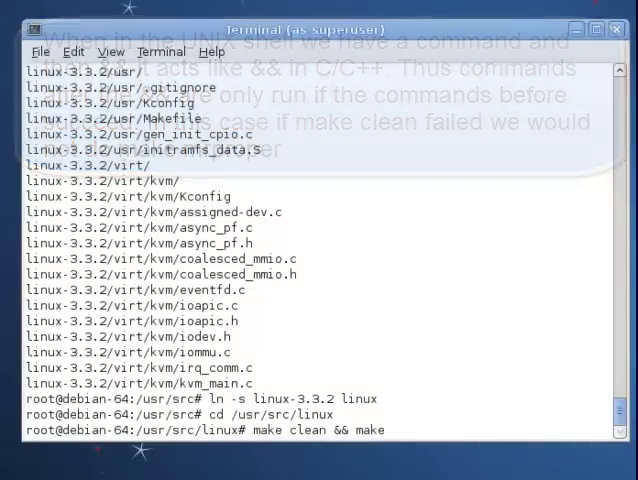
text(mrprop)
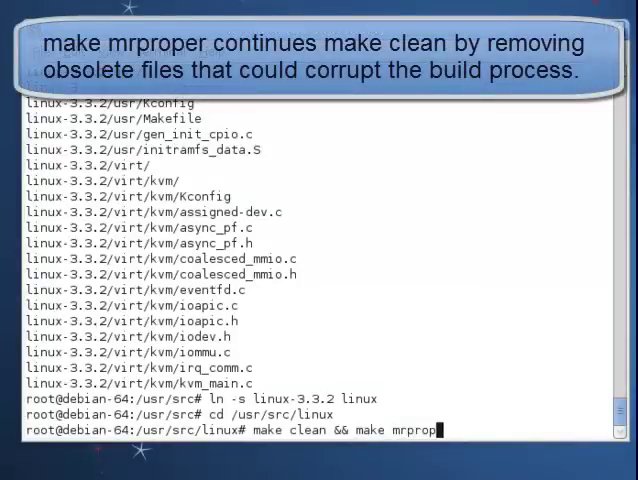
text(er)
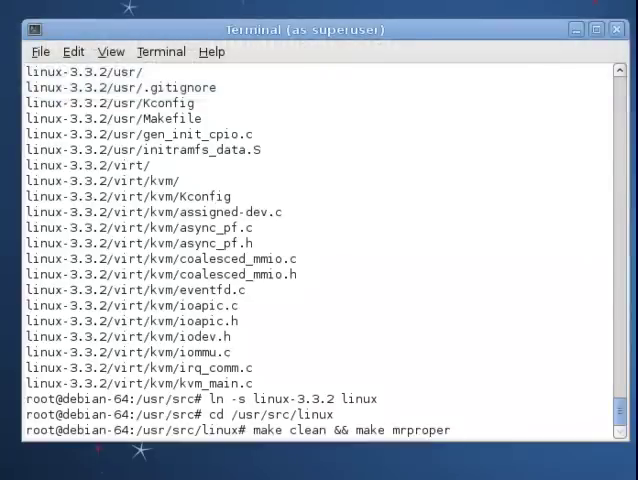
scroll(down, 3)
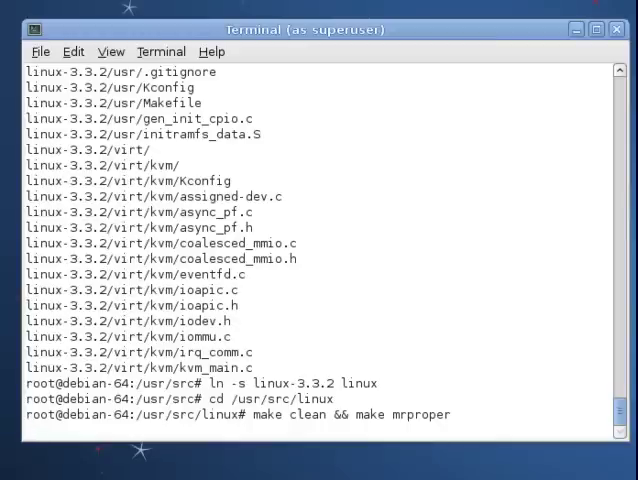
key(Return)
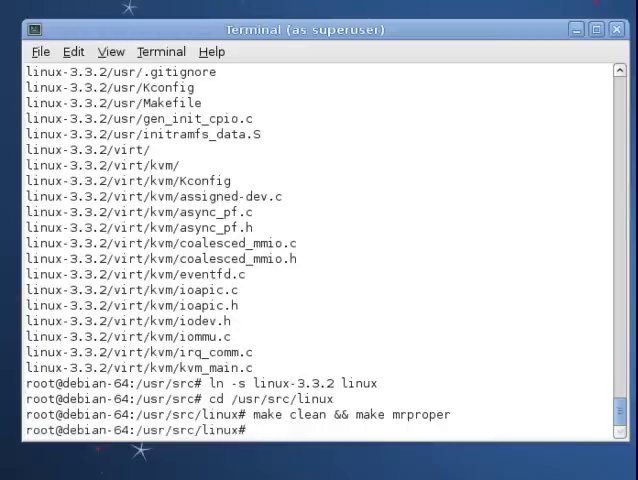
text(cp /)
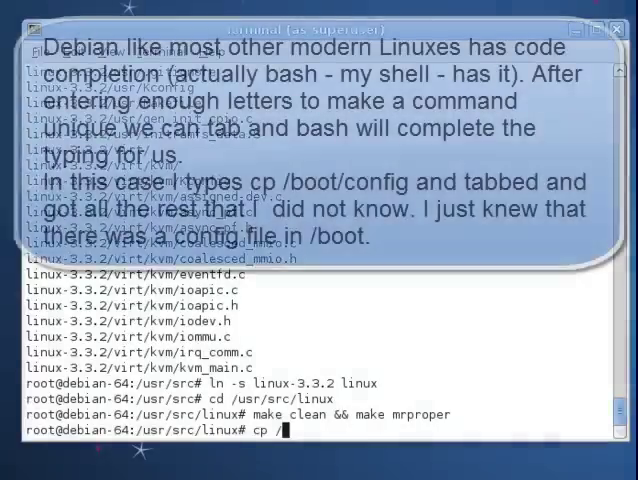
- Copy /boot/config-2.6.32-5-amd64 into the kernel source as ./config and begin the make- command
text(boot/confi)
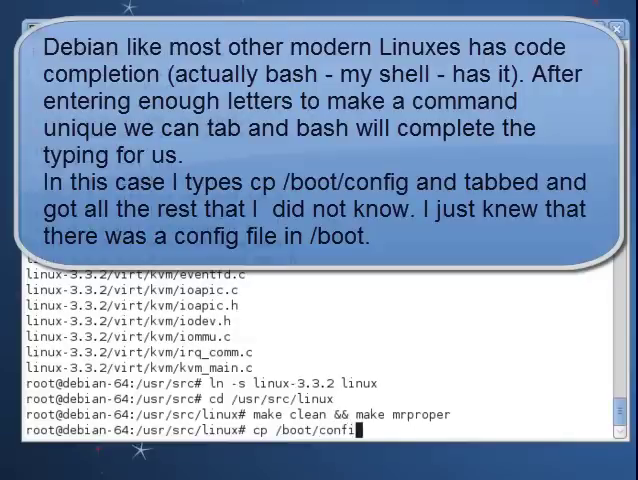
key(Tab)
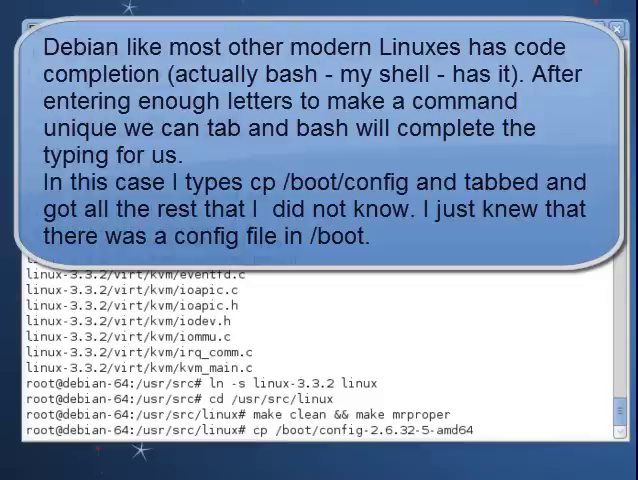
text(./.)
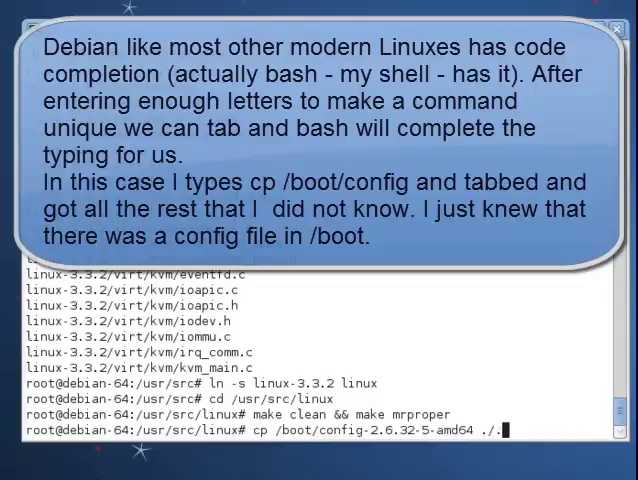
text(config)
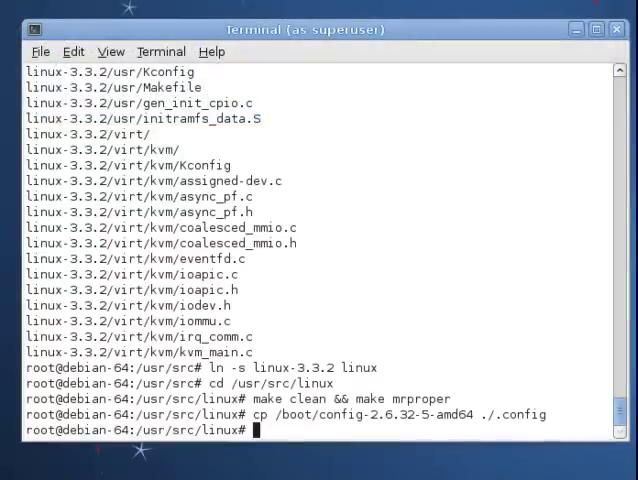
text(m)
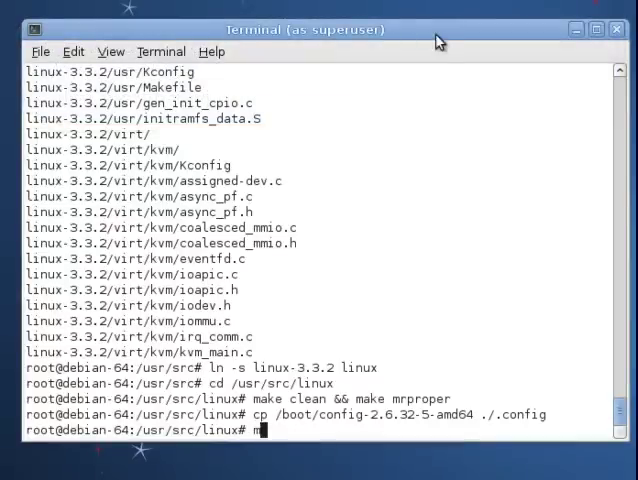
text(ake-)
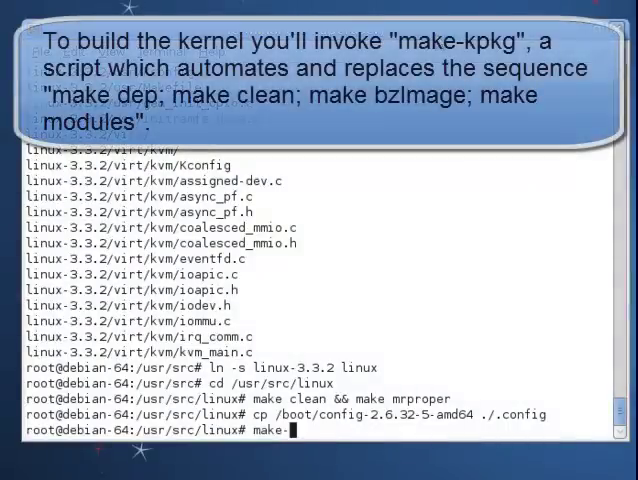
- Run make-kpkg clean in the kernel source directory
text(k)
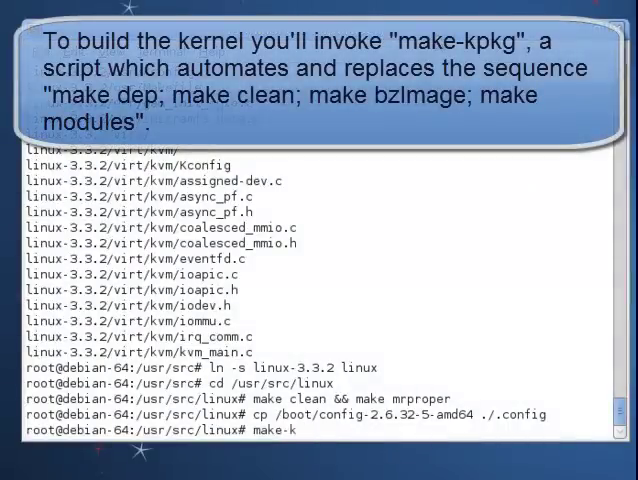
text(pkg)
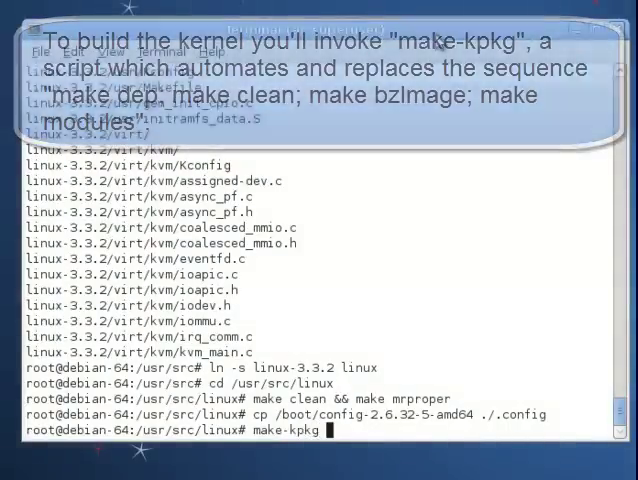
text(clean)
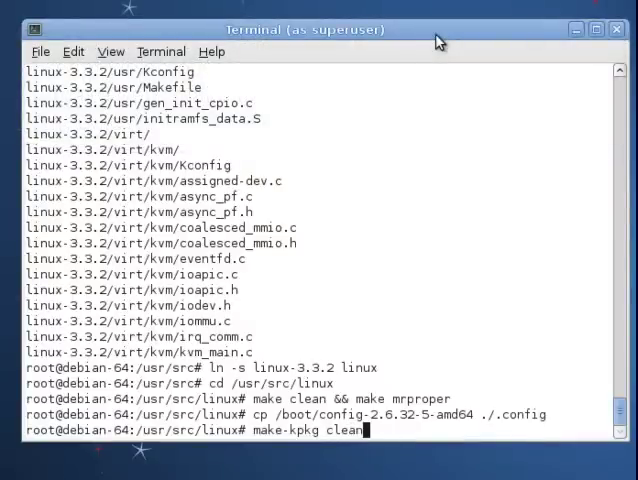
key(Return)
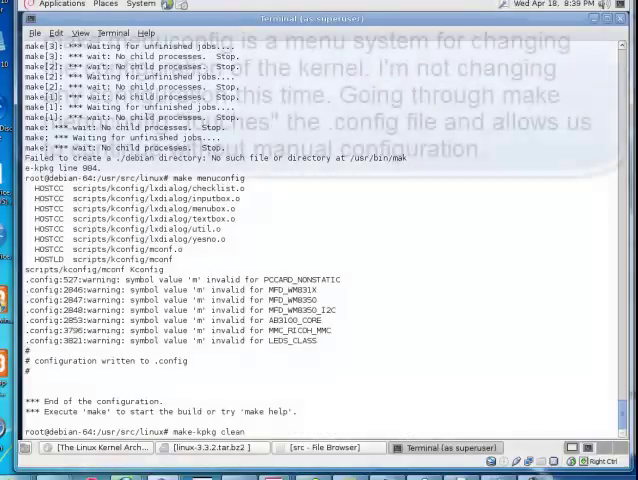
- Run make menuconfig, load the alternate .config file and save it unchanged on exit
text(make menuconfig)
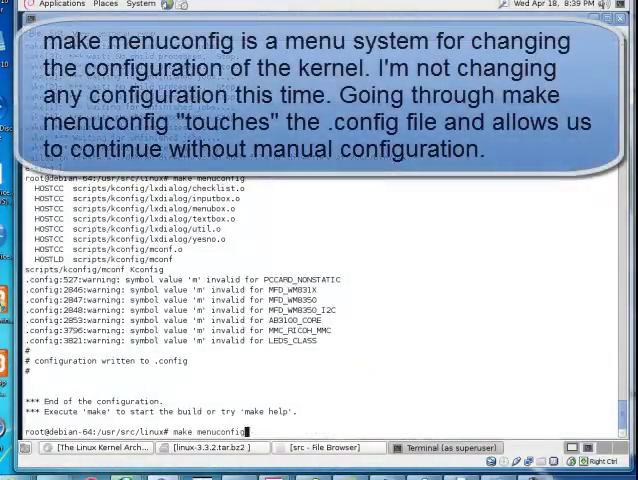
key(Return)
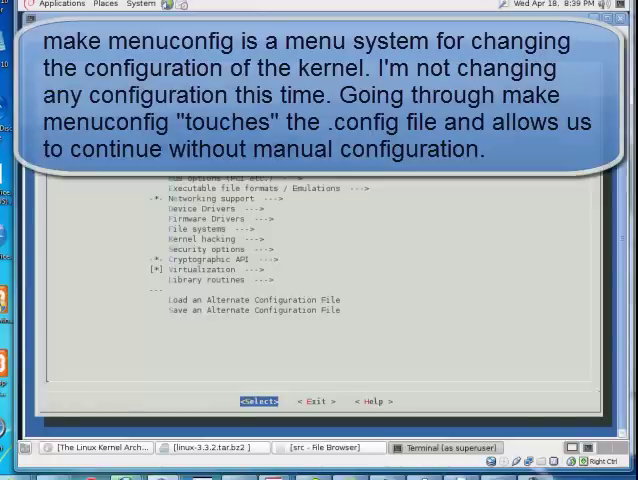
key(Down)
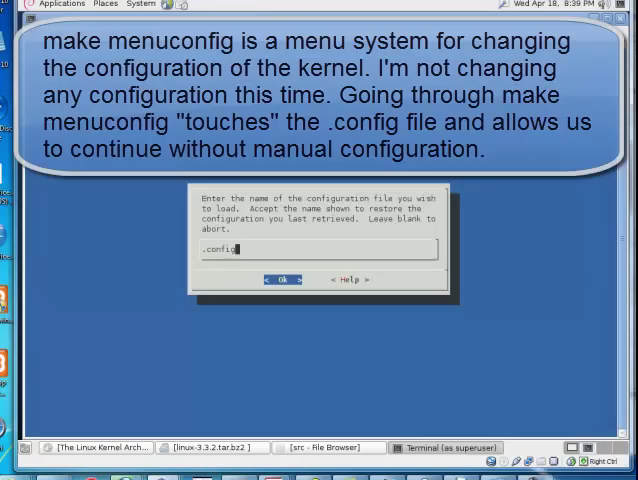
click(284, 278)
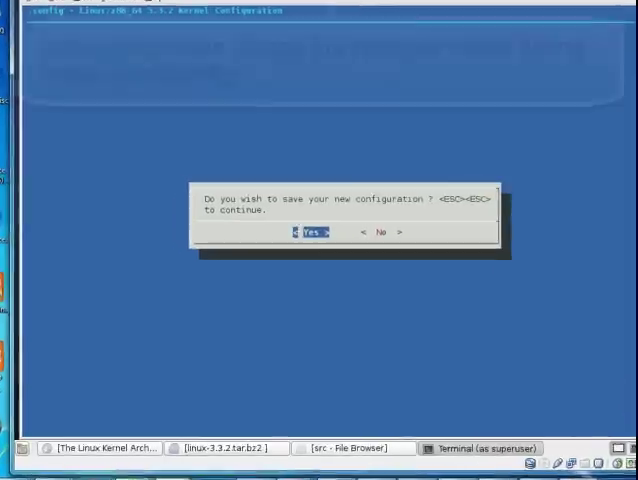
click(312, 232)
text(fakeroot make-kpkg --initrd --append-to-version=-jh kernel_image kernel_headers)
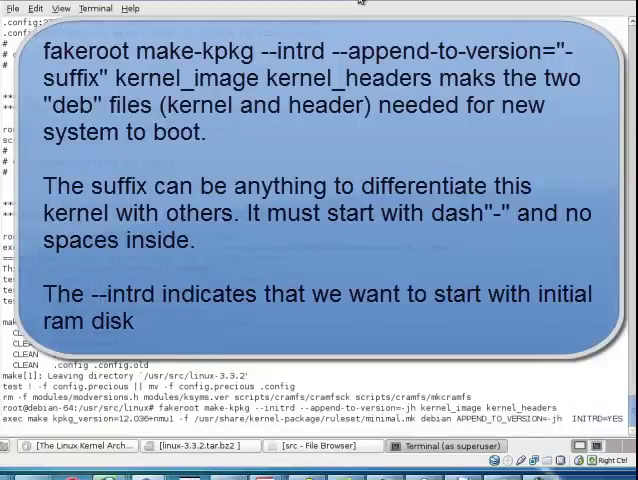
- Scroll through the make-kpkg output until the linux-headers 3.3.2-jh .deb is built and the prompt returns
scroll(down, 3)
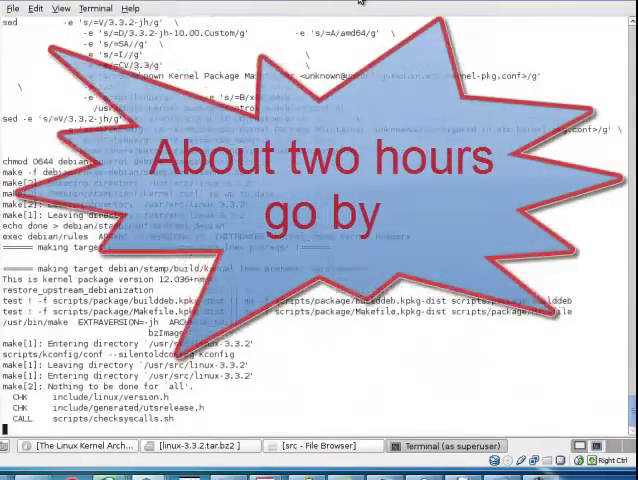
scroll(down, 3)
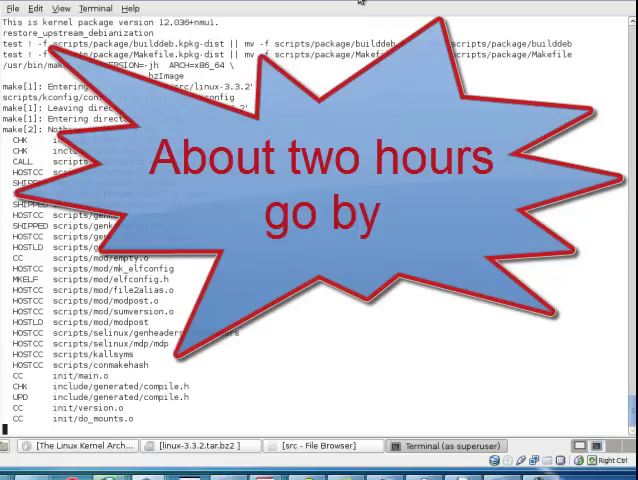
scroll(down, 3)
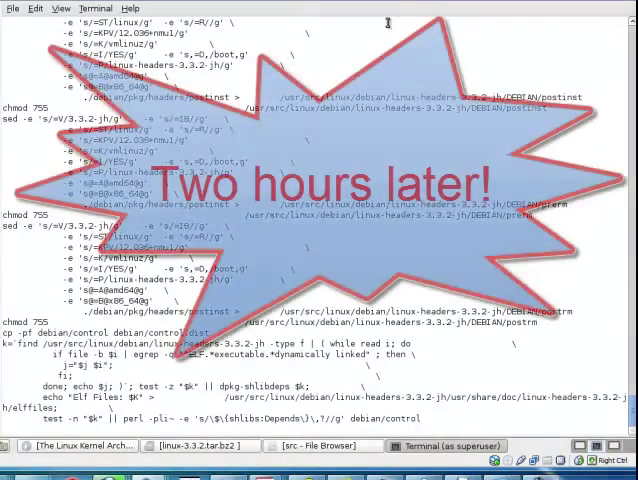
scroll(down, 3)
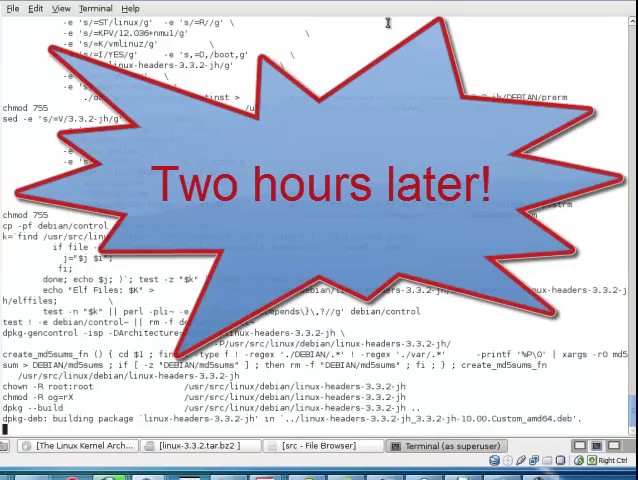
scroll(down, 3)
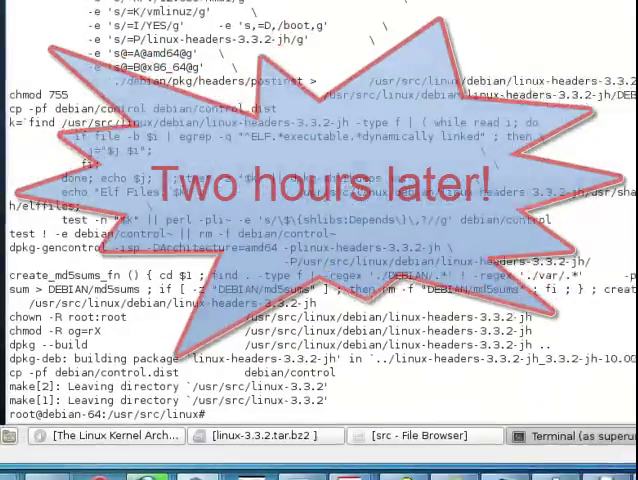
- Return to /usr/src, list the new 3.3.2-jh .deb packages and begin dpkg -i linux-image
text(co)
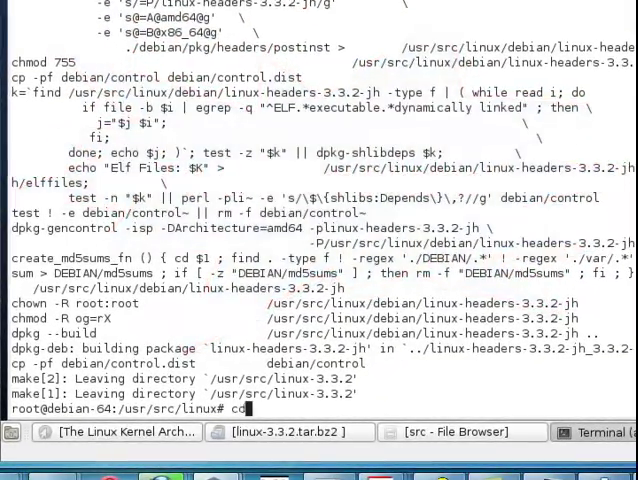
key(Return)
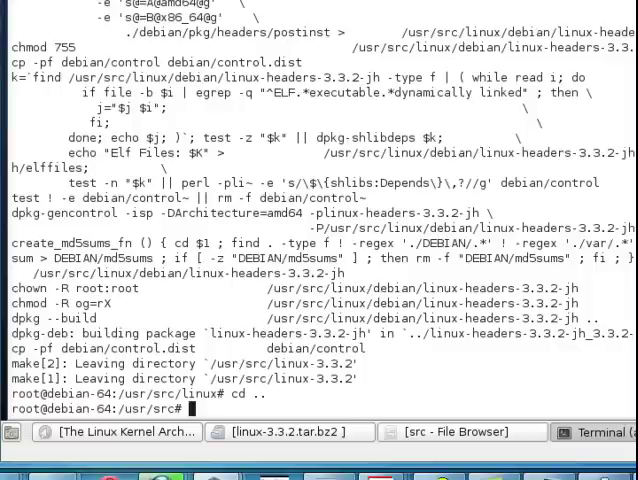
text(ls)
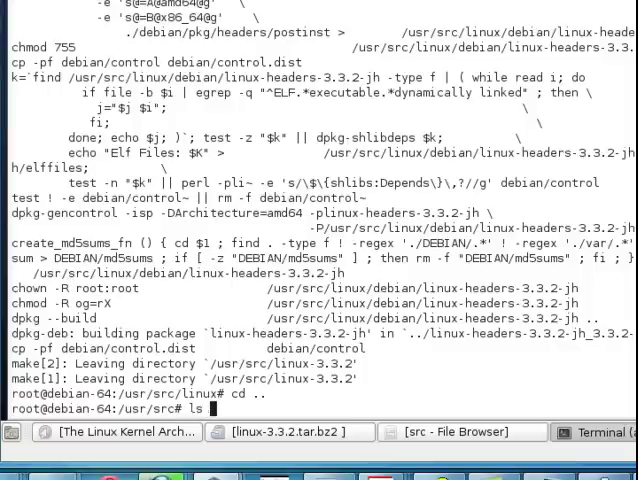
text(-l)
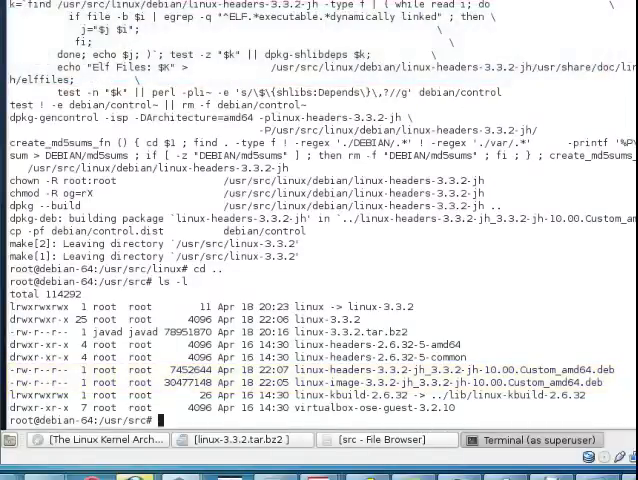
text(dpkg -i l)
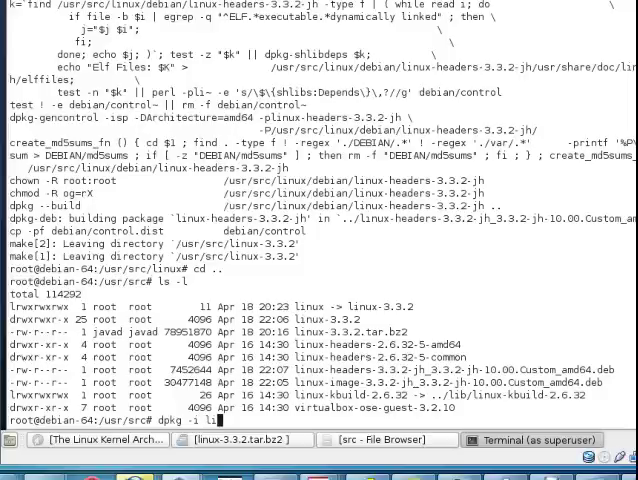
text(inux-im)
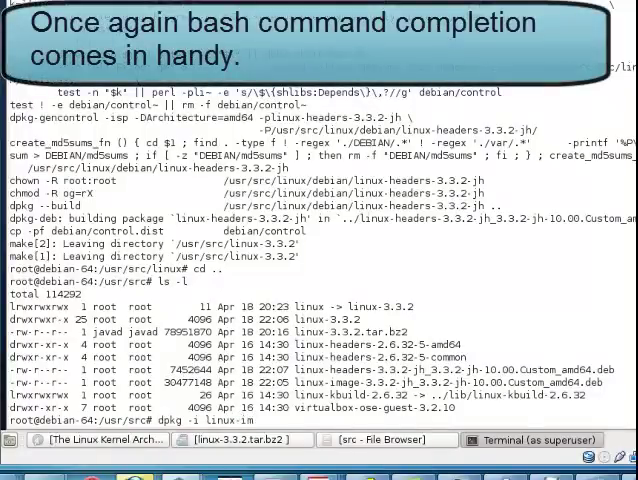
- Install linux-image-3.3.2-jh_3.3.2-jh-10.00.Custom_amd64.deb with dpkg, regenerating GRUB, and begin the next dpkg command
key(Return)
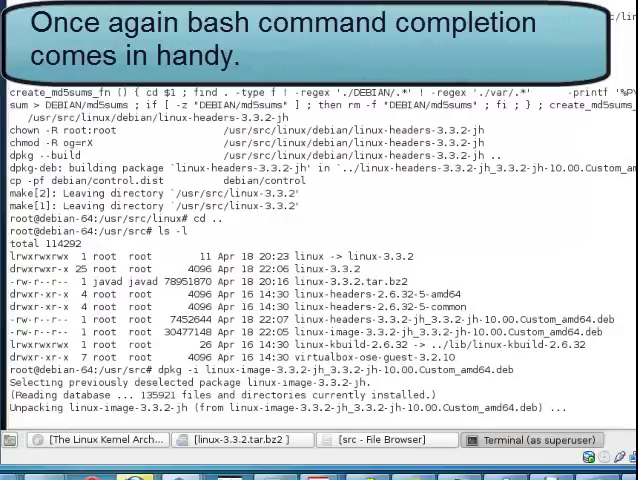
scroll(down, 3)
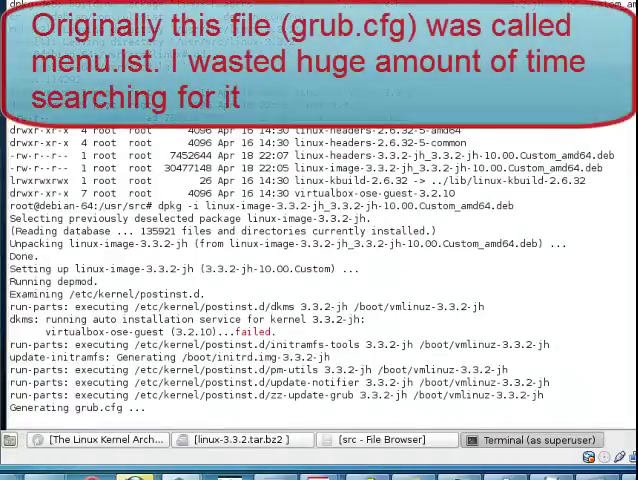
scroll(down, 3)
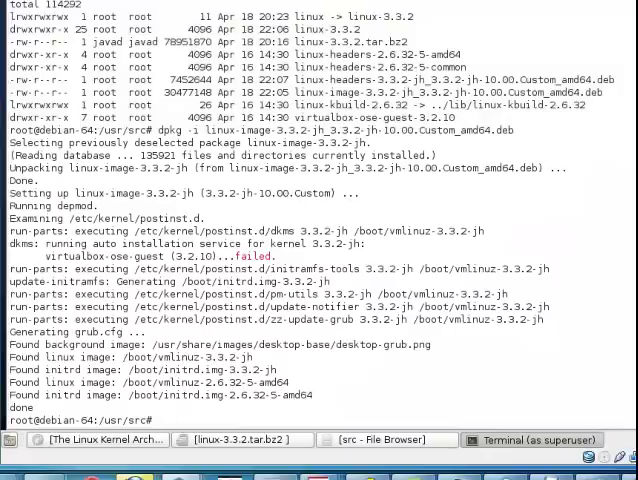
text(d)
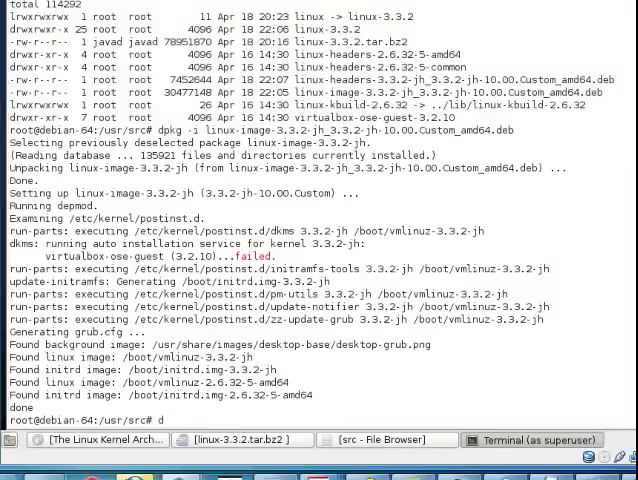
text(p)
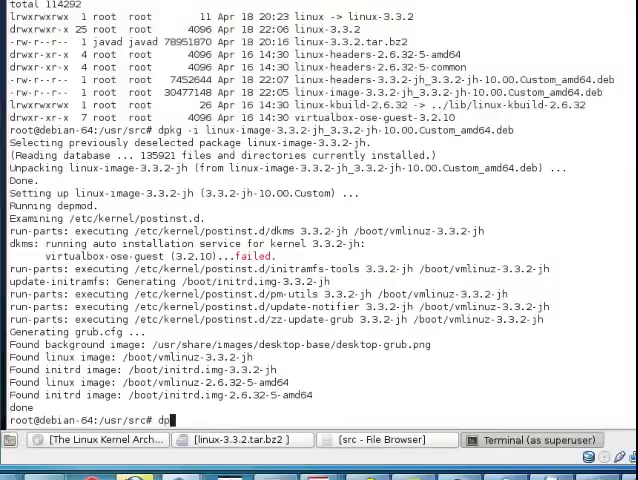
text(kg -i linux-headers-)
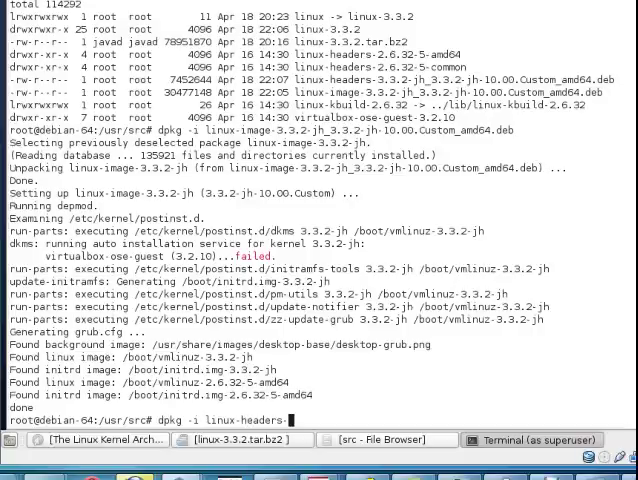
- Install linux-headers-3.3.2-jh_3.3.2-jh-10.00.Custom_amd64.deb with dpkg -i
text(3)
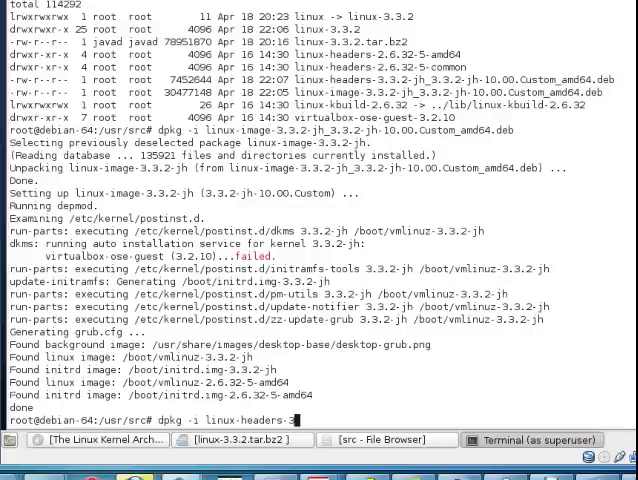
text(linux-headers-3.3.2-jh_3.3.2-jh-10.00.Custom_amd64.deb)
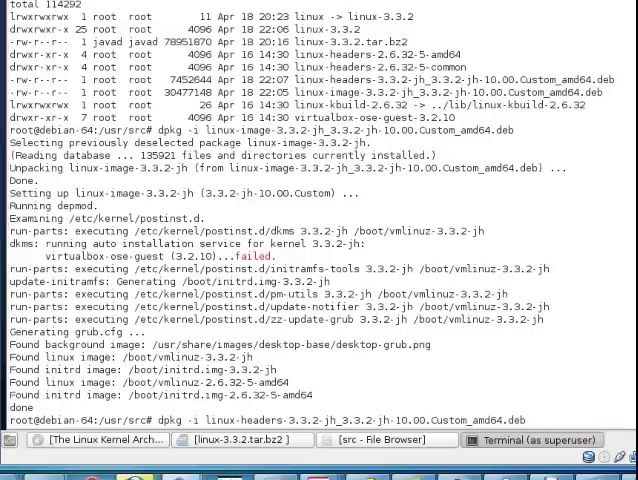
scroll(down, 3)
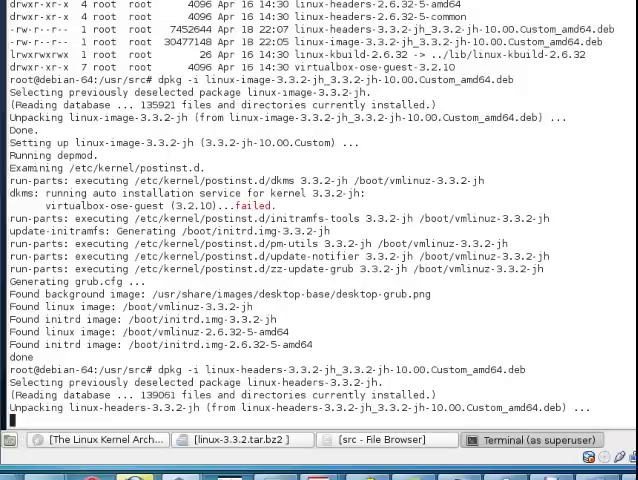
scroll(down, 3)
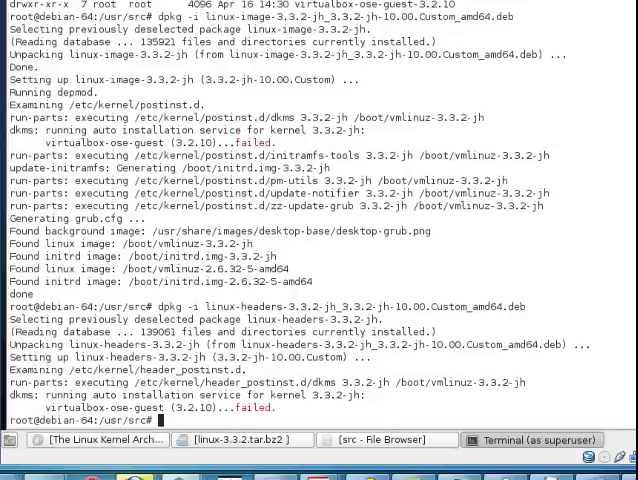
- Attempt shutdown -r now, then bring up the System shut-down options
text(shutdown -r now)
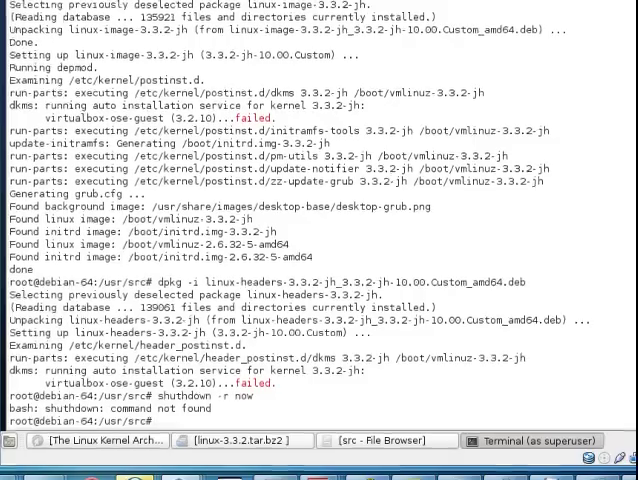
click(78, 68)
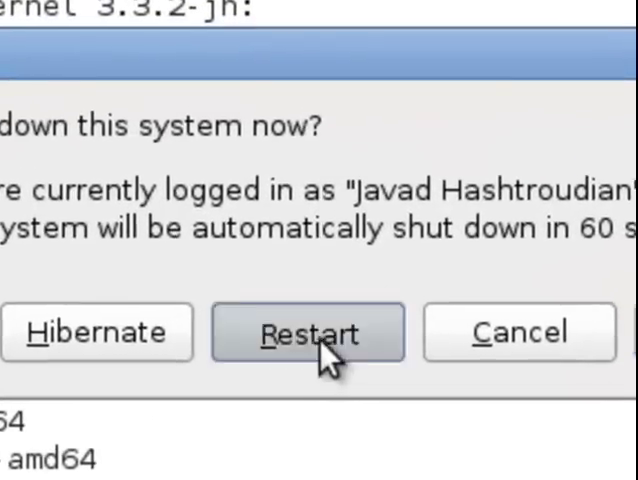
- Restart the system, authenticating with the root password
click(308, 332)
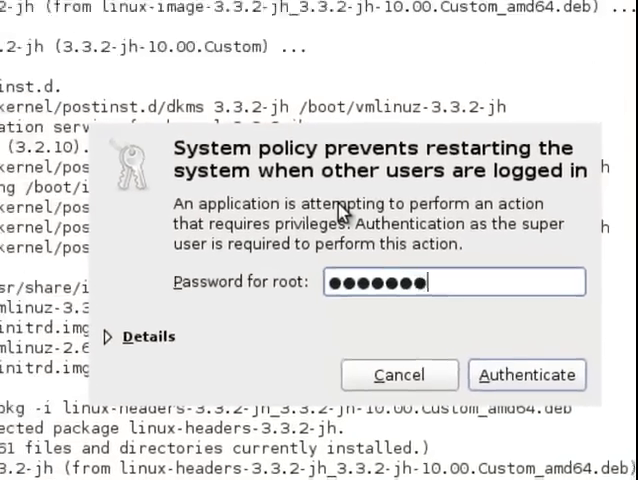
click(528, 376)
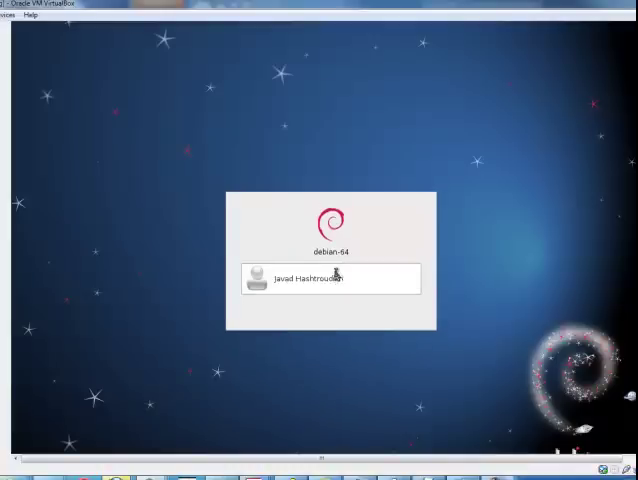
- Log into the GNOME desktop as the user with its password
click(330, 276)
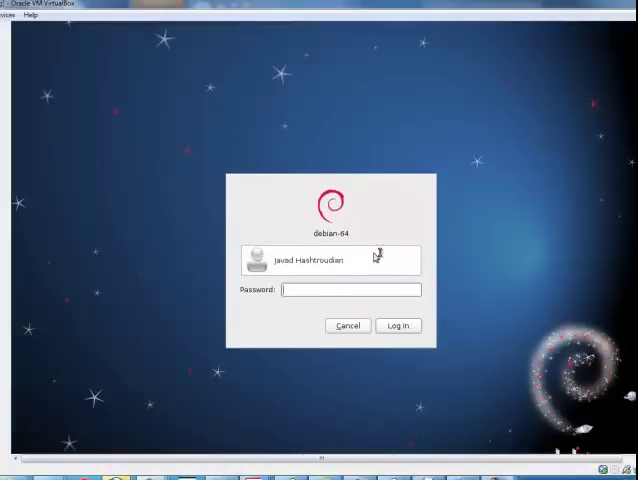
text(••••)
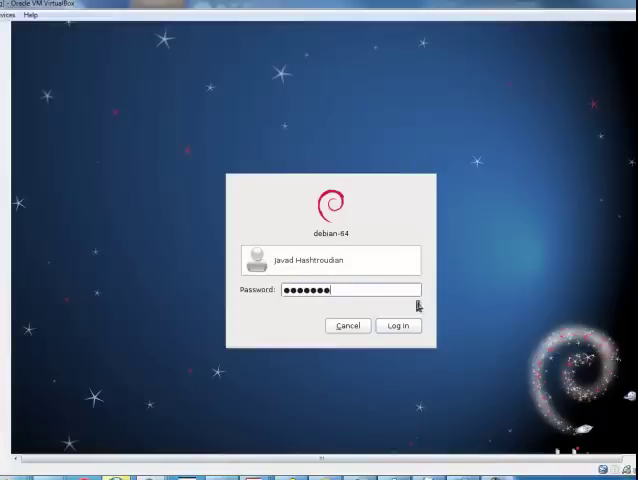
click(398, 324)
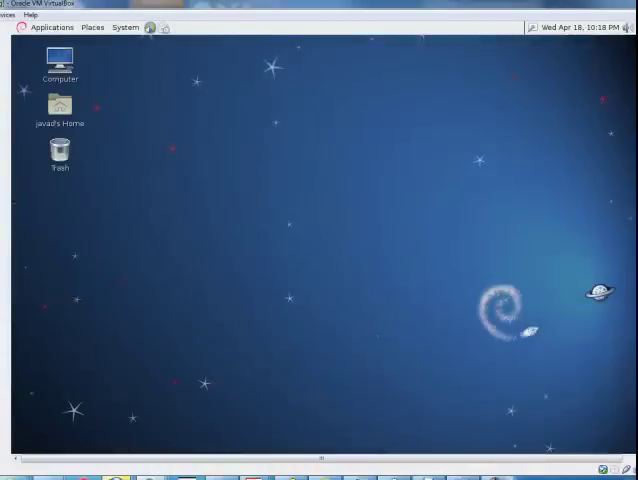
mouse_move(54, 28)
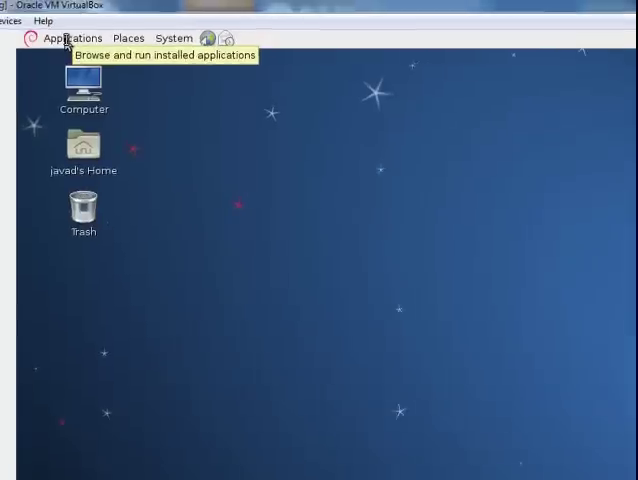
- Launch Root Terminal from Applications > Accessories and authenticate with the admin password
click(72, 36)
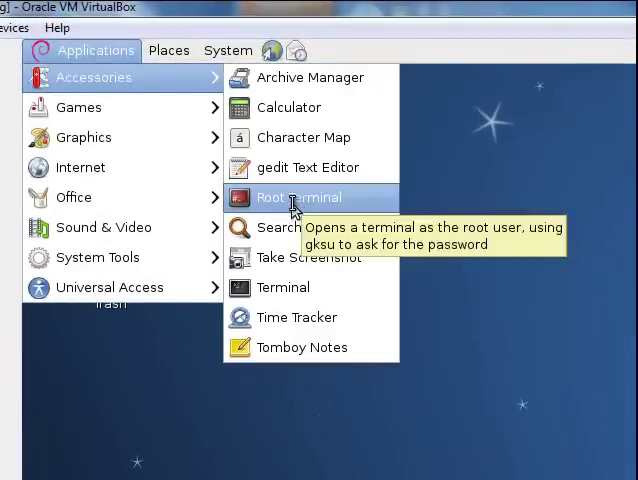
click(298, 196)
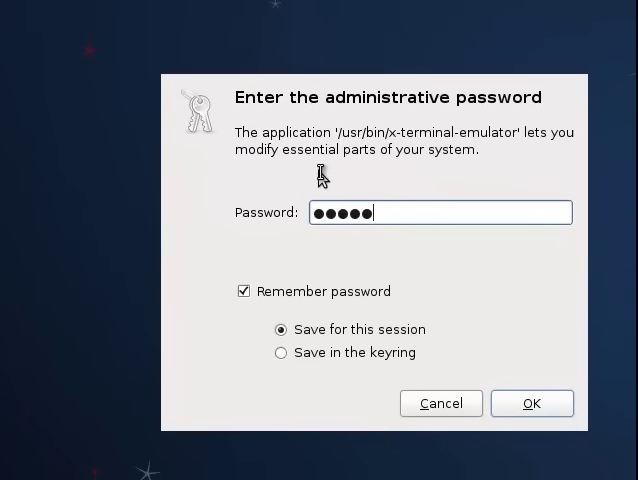
click(532, 404)
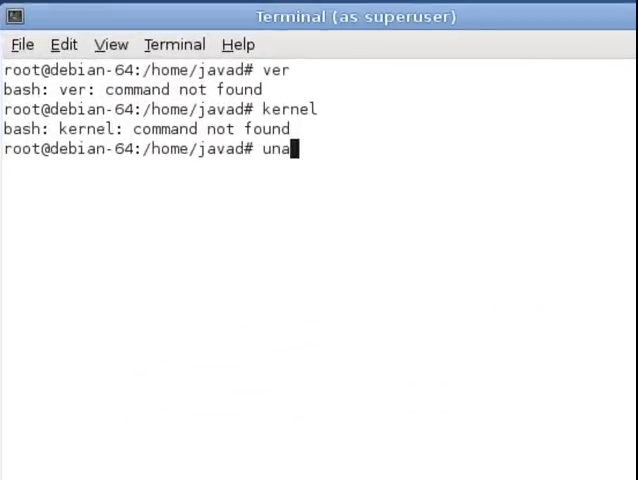